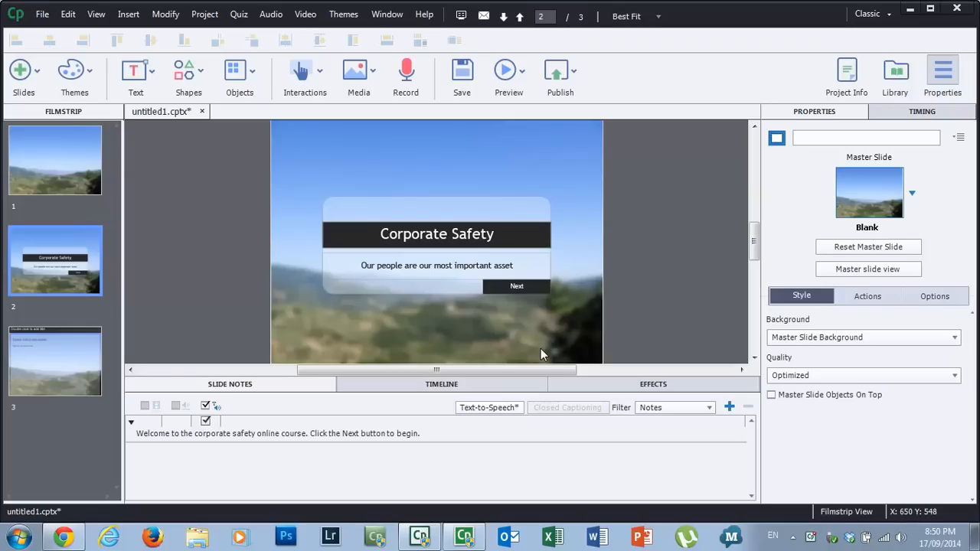
mouse_move(189, 245)
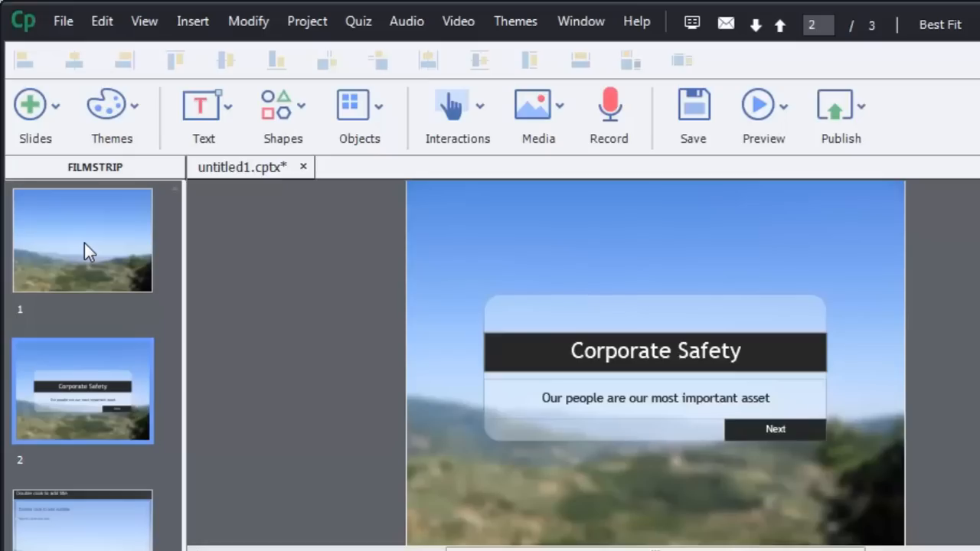
- Display slide 1 from the Filmstrip, showing only the plain landscape background
click(82, 240)
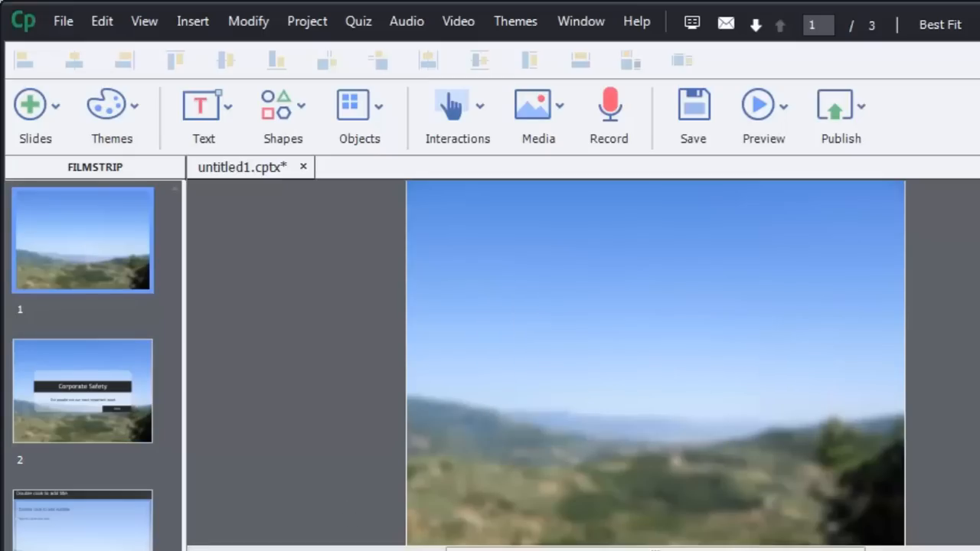
mouse_move(254, 425)
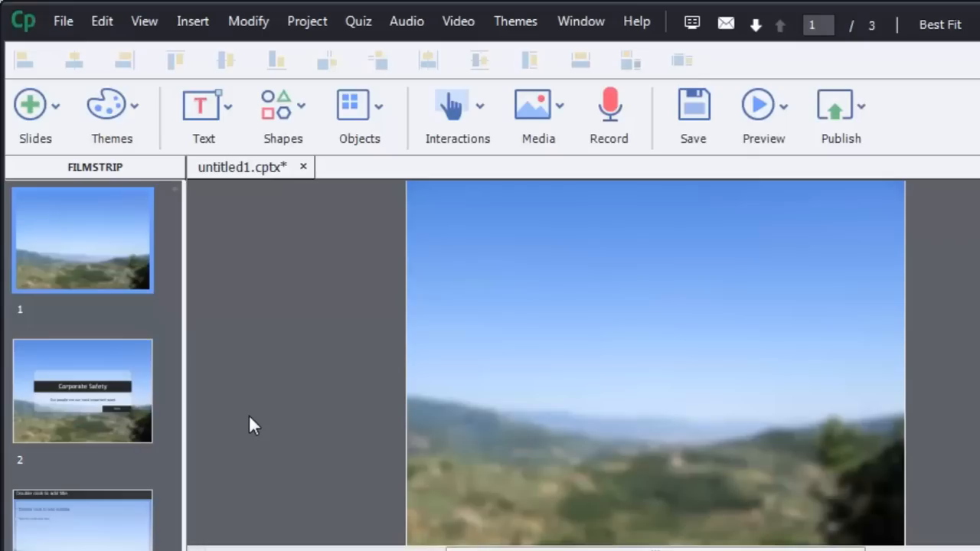
mouse_move(204, 350)
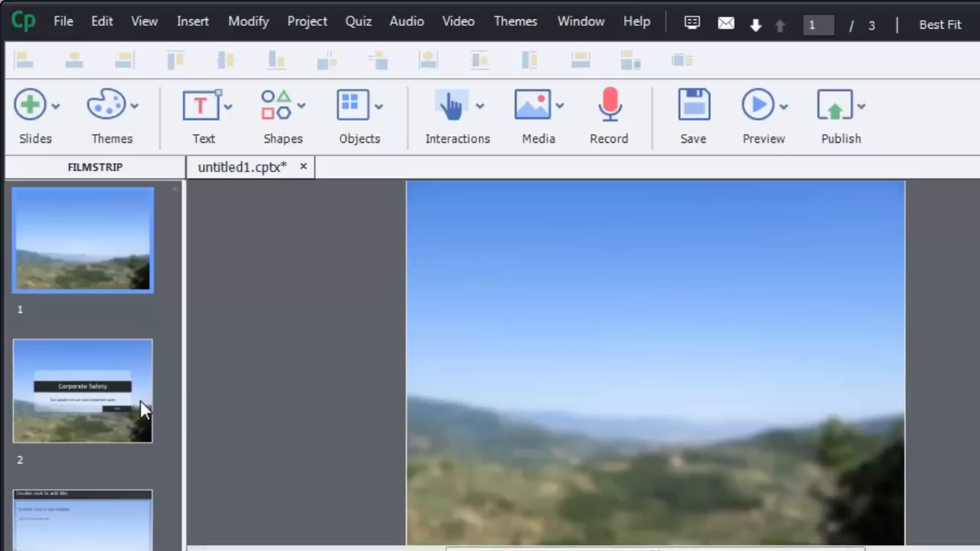
mouse_move(128, 404)
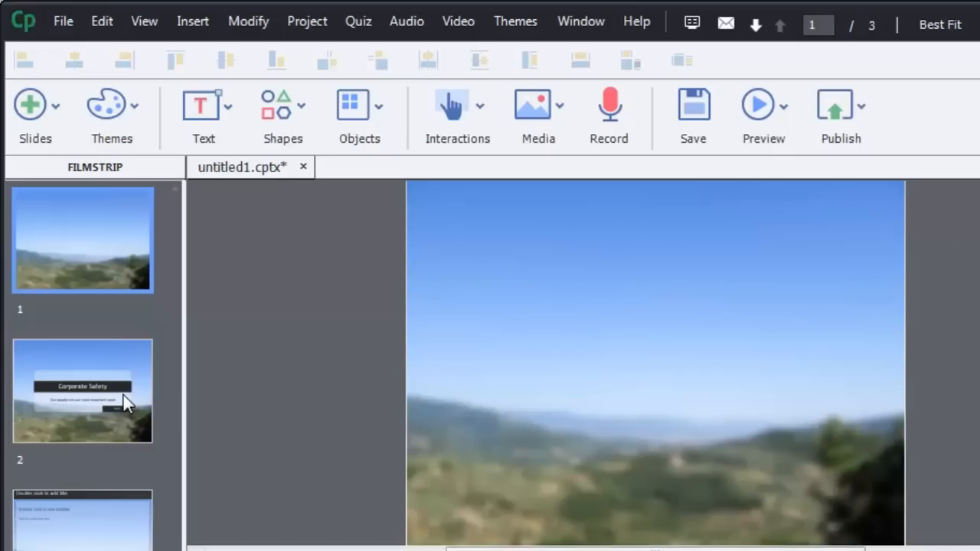
- Go back to slide 2, the Corporate Safety intro with its title, tagline and Next shapes
click(82, 391)
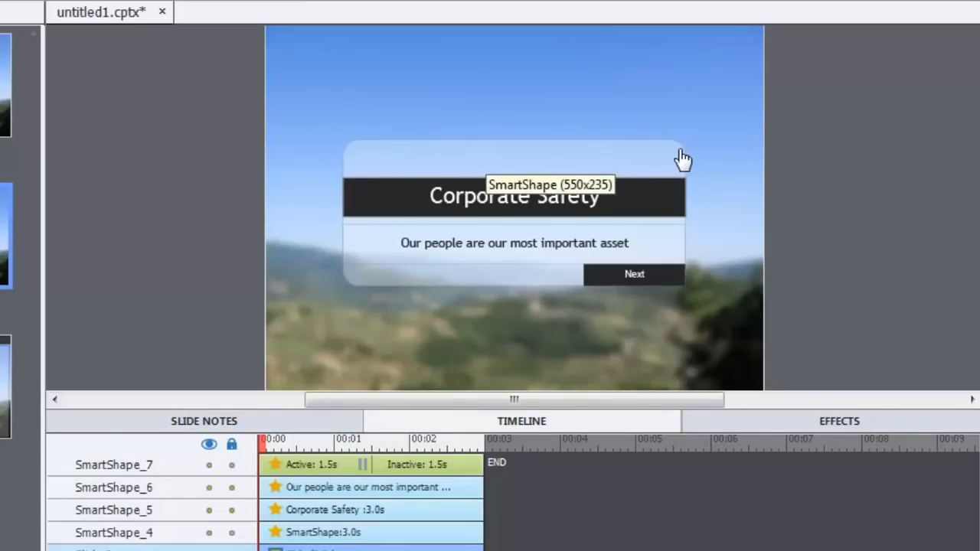
mouse_move(341, 267)
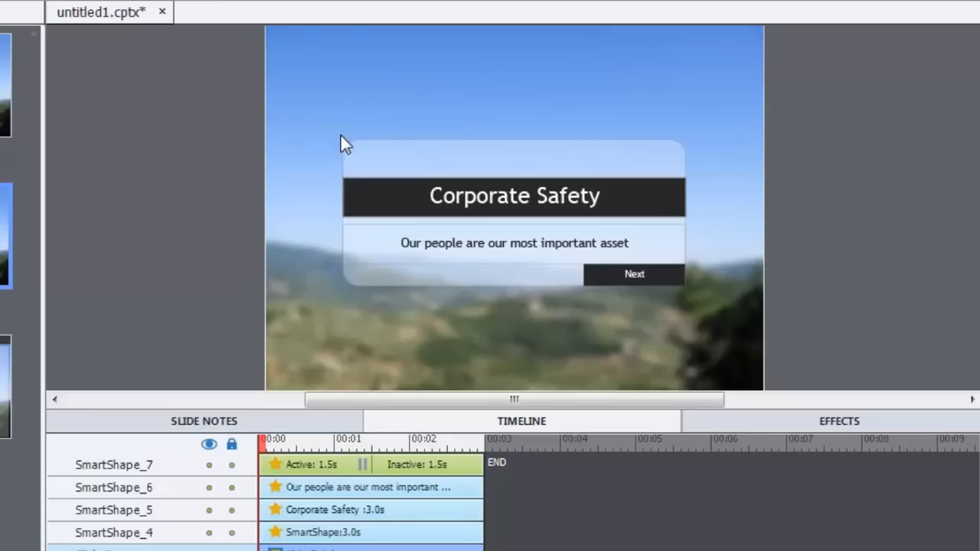
mouse_move(456, 167)
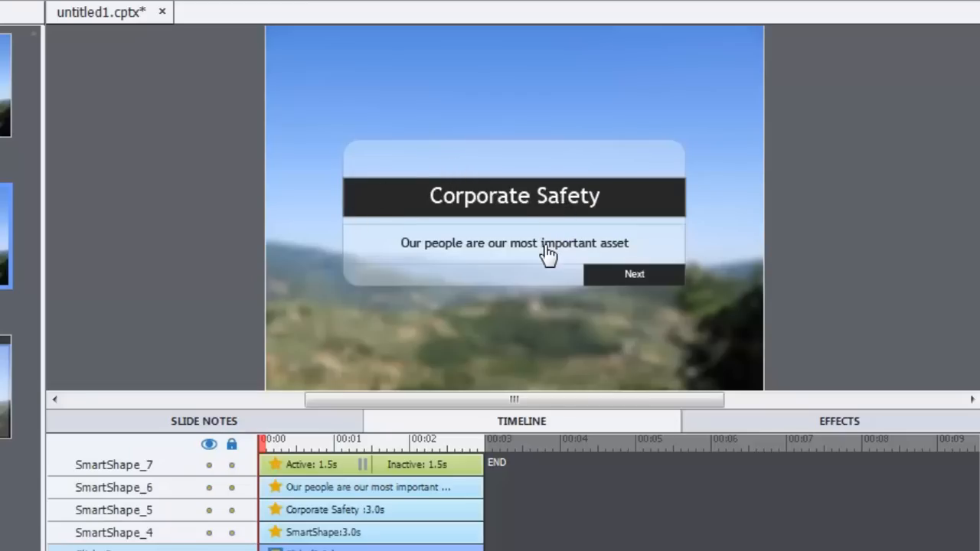
mouse_move(548, 251)
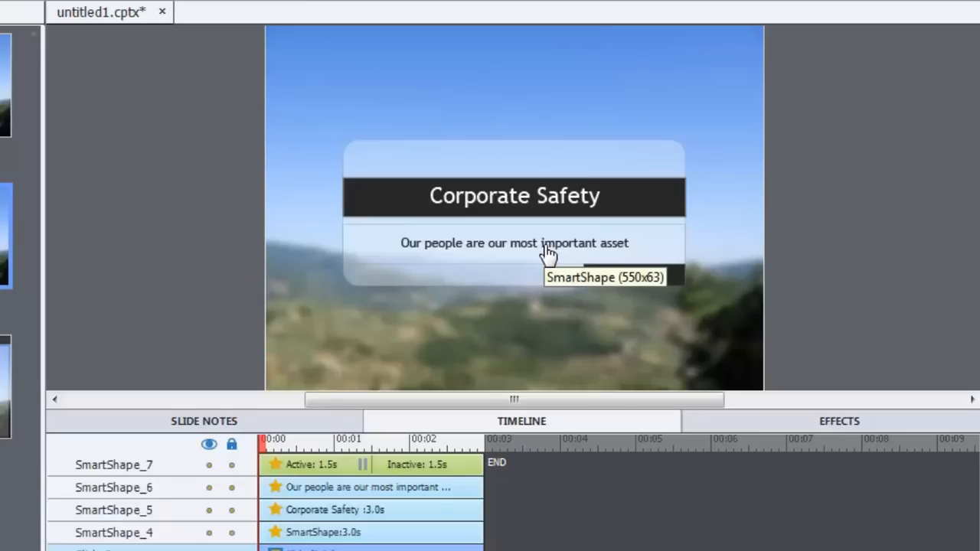
mouse_move(833, 199)
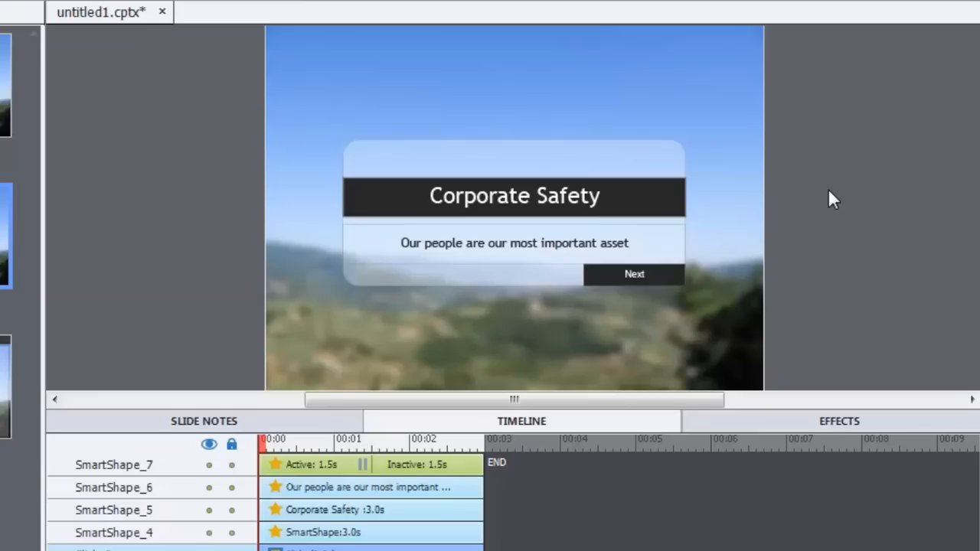
mouse_move(495, 107)
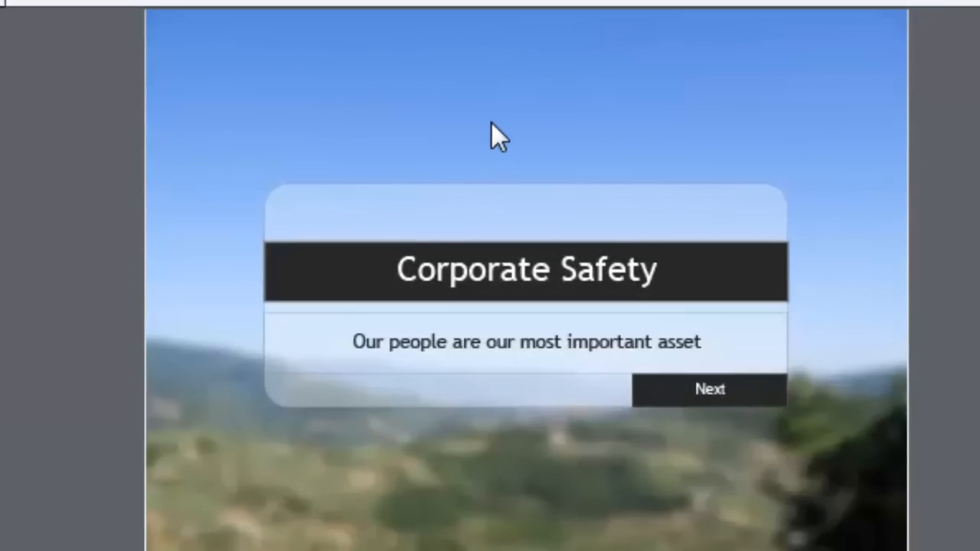
mouse_move(376, 367)
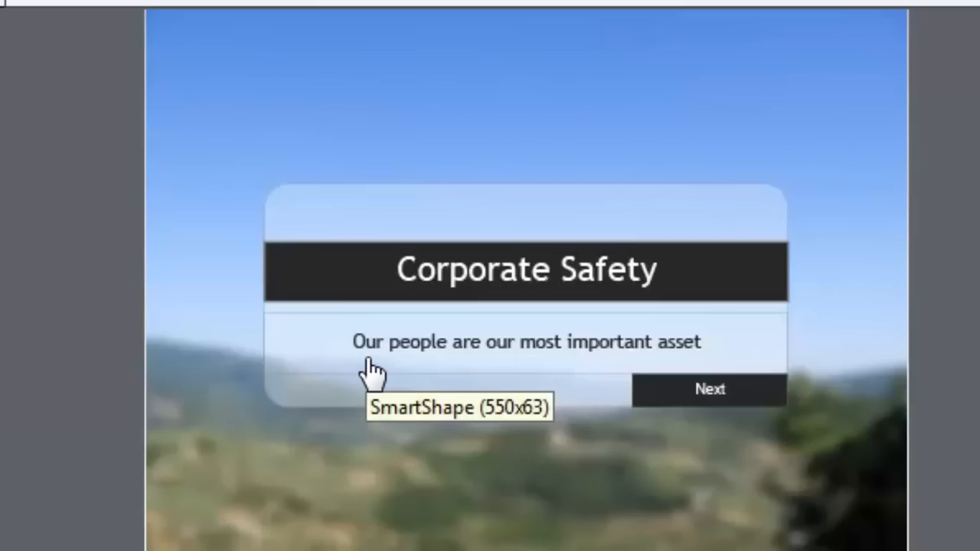
mouse_move(392, 170)
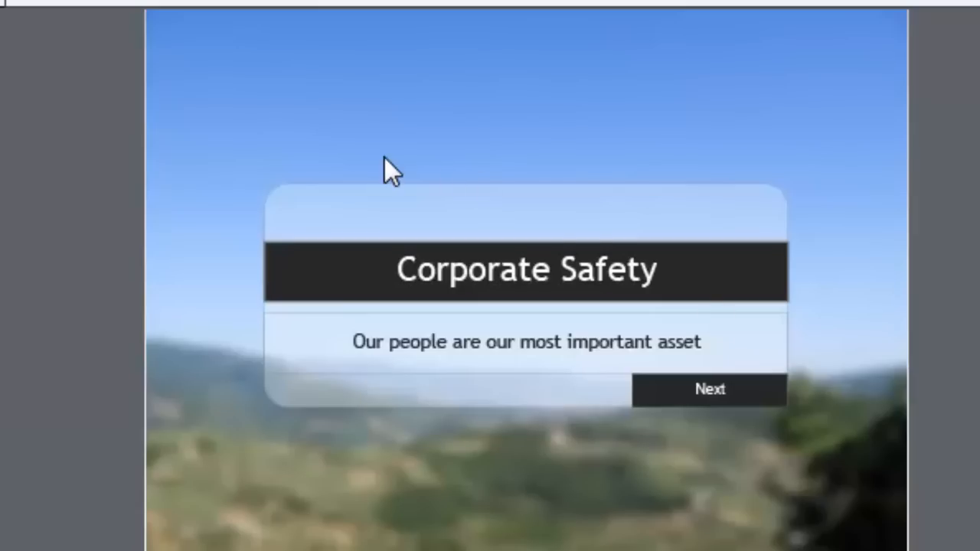
mouse_move(708, 391)
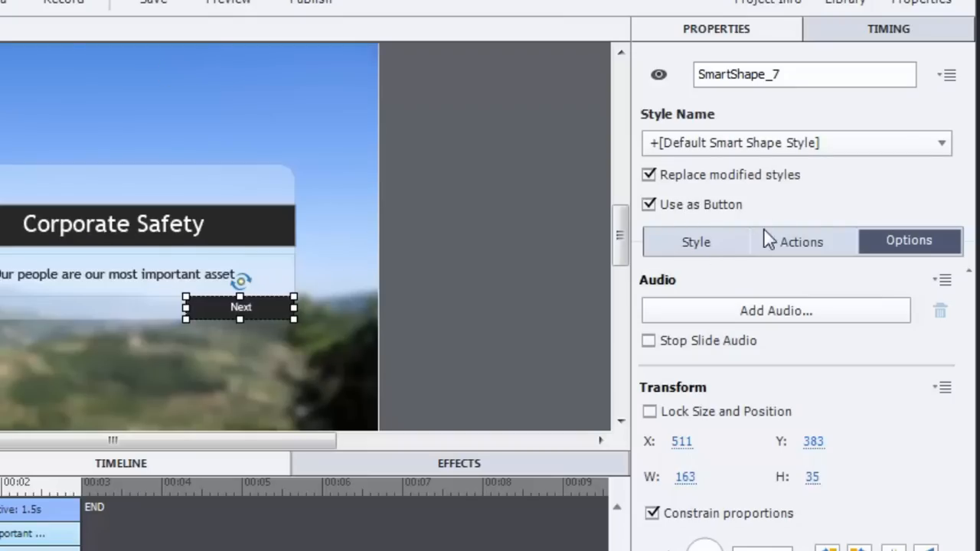
mouse_move(340, 325)
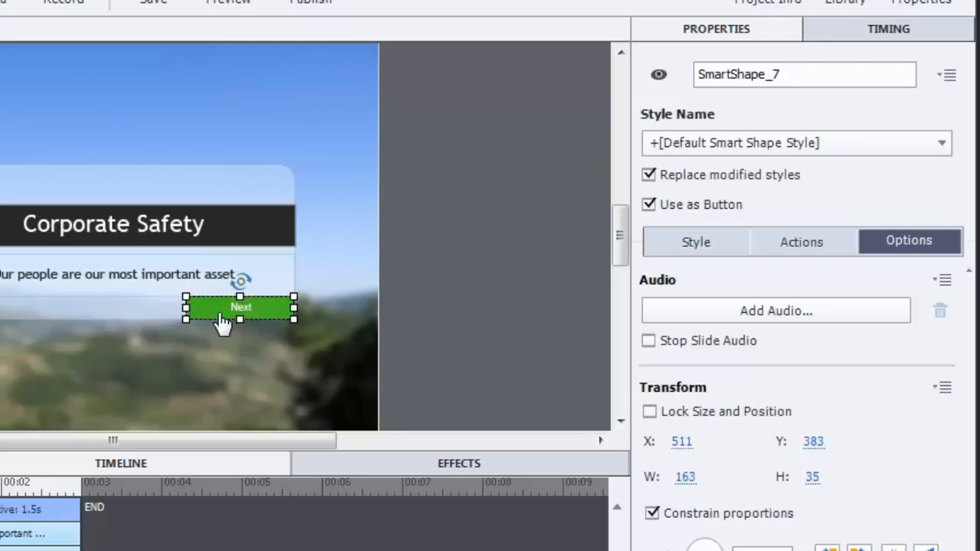
mouse_move(220, 317)
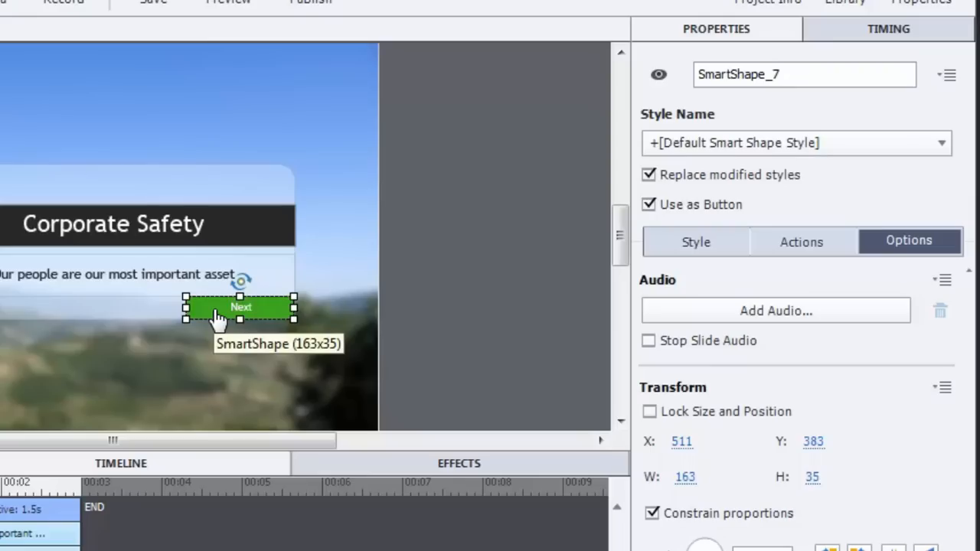
mouse_move(470, 245)
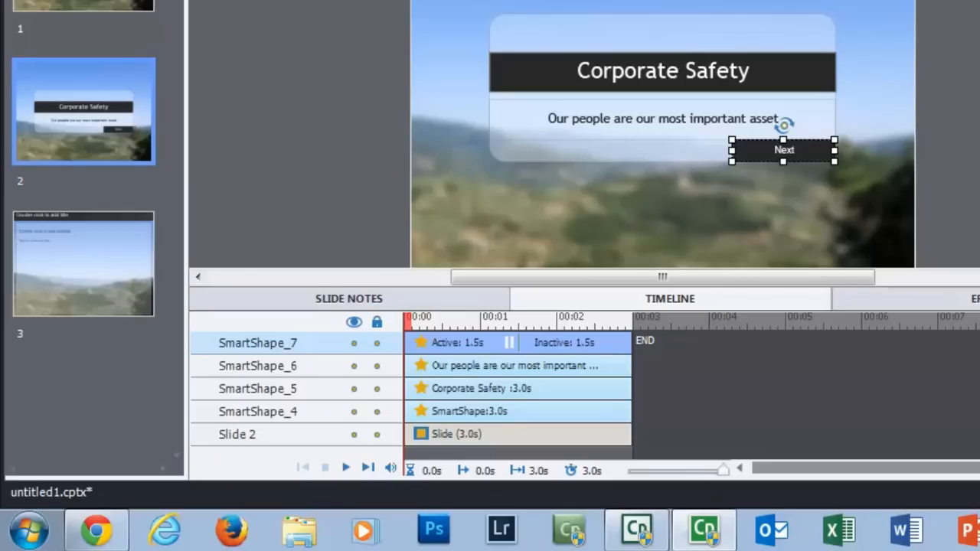
- Generate Text-to-Speech audio of slide 2's welcome note using the Julie speech agent
click(348, 299)
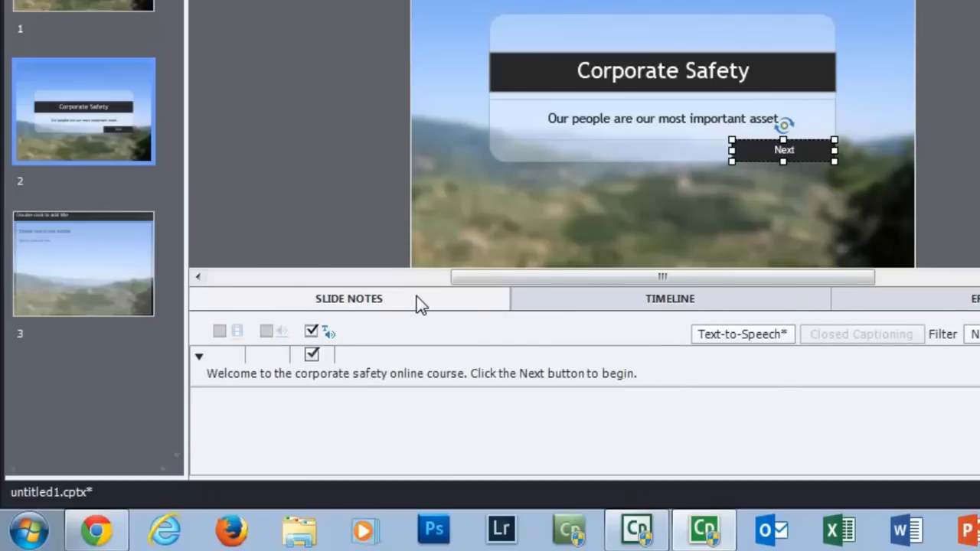
click(742, 334)
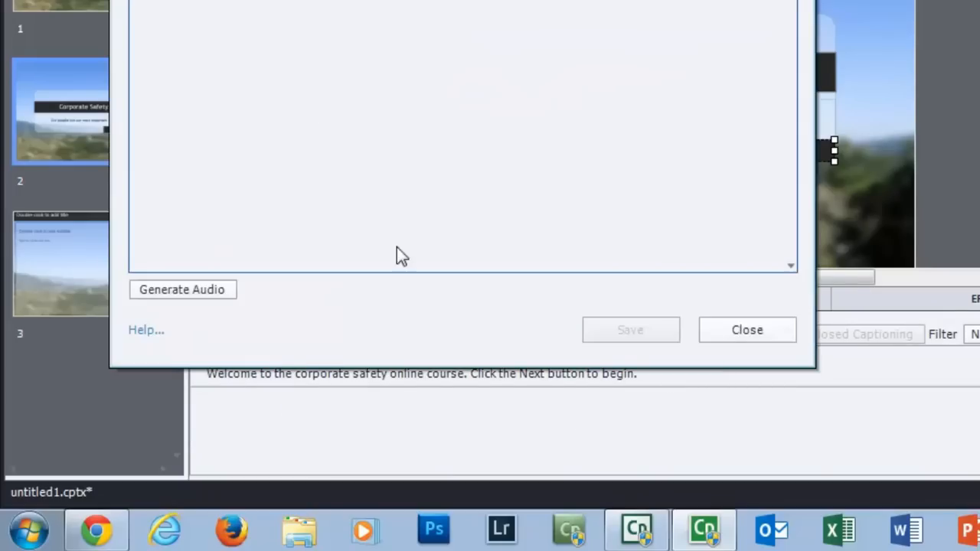
click(341, 51)
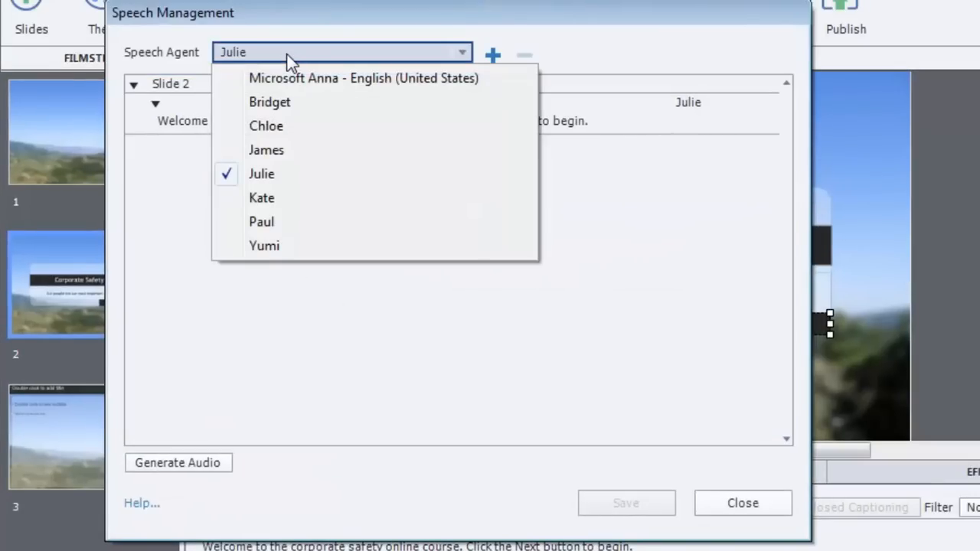
mouse_move(290, 191)
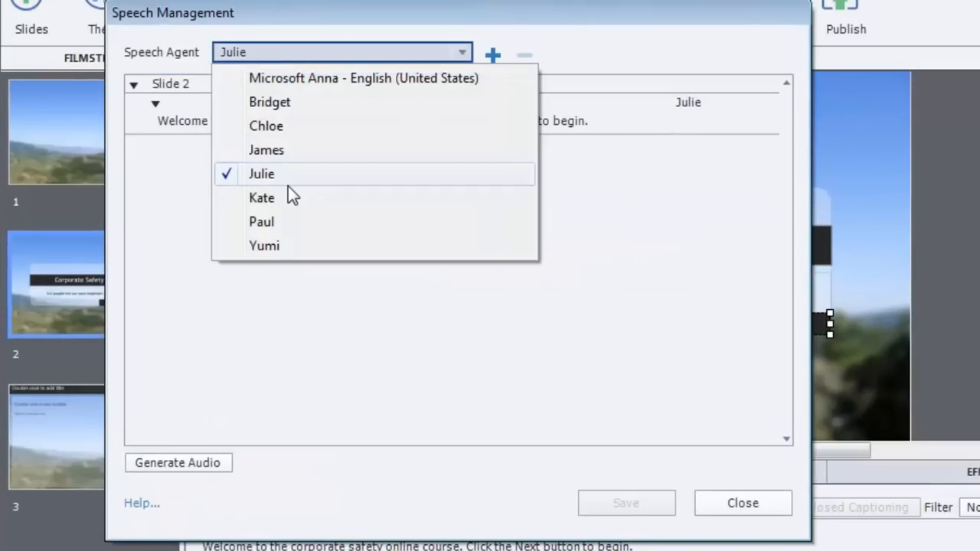
mouse_move(290, 183)
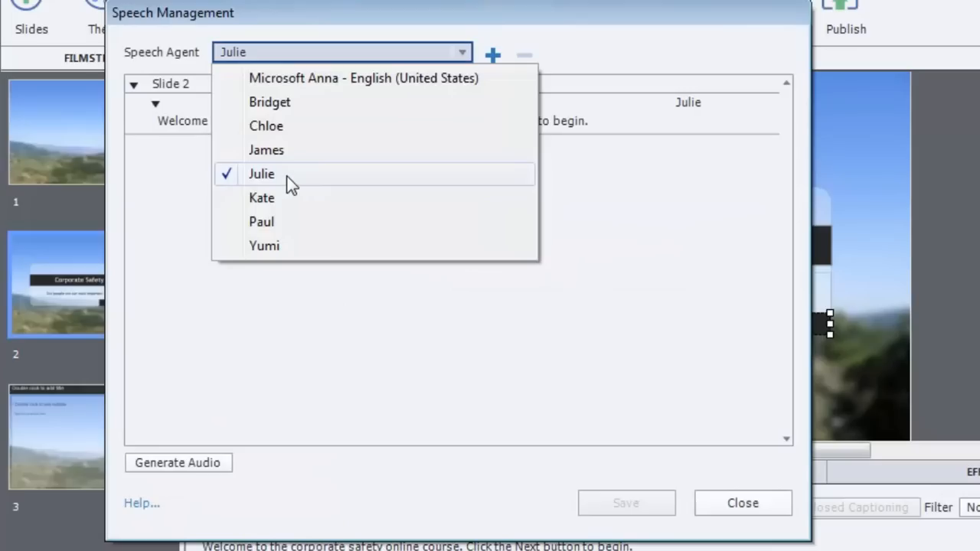
click(261, 174)
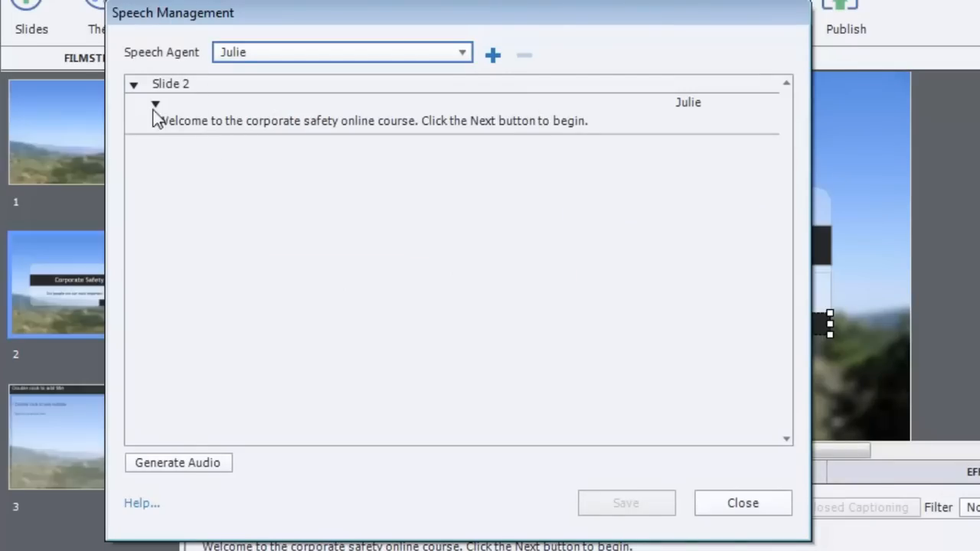
mouse_move(586, 128)
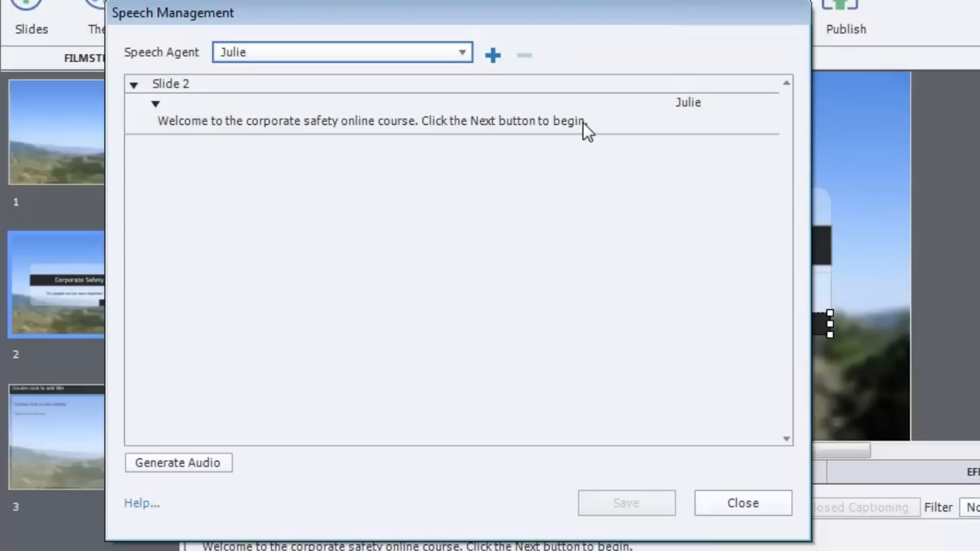
mouse_move(496, 127)
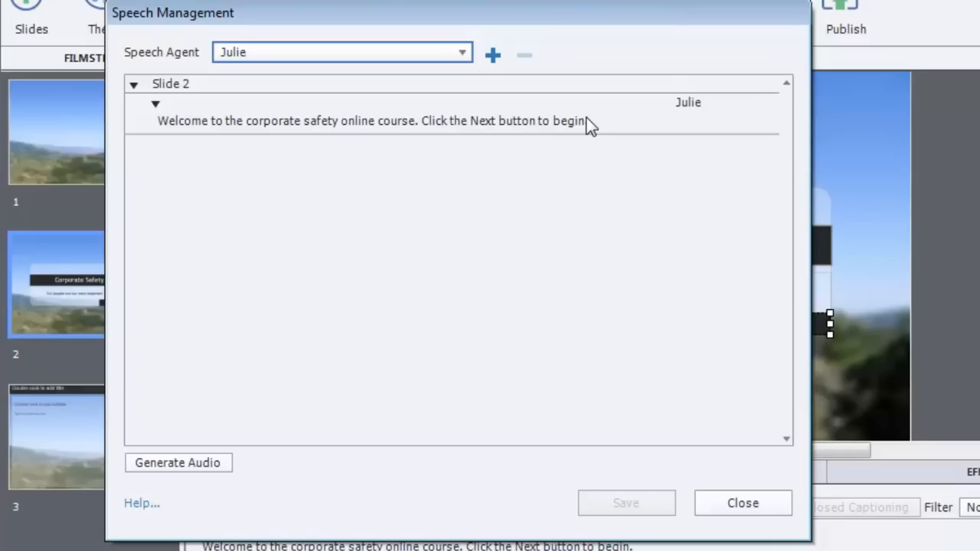
click(178, 462)
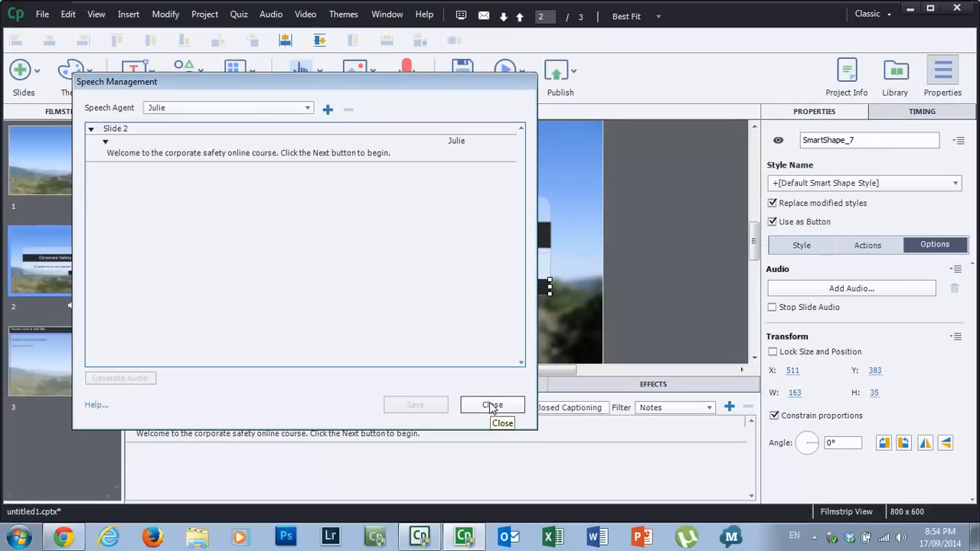
- Set both the subtitle and the Next button to display for the rest of the slide
click(492, 404)
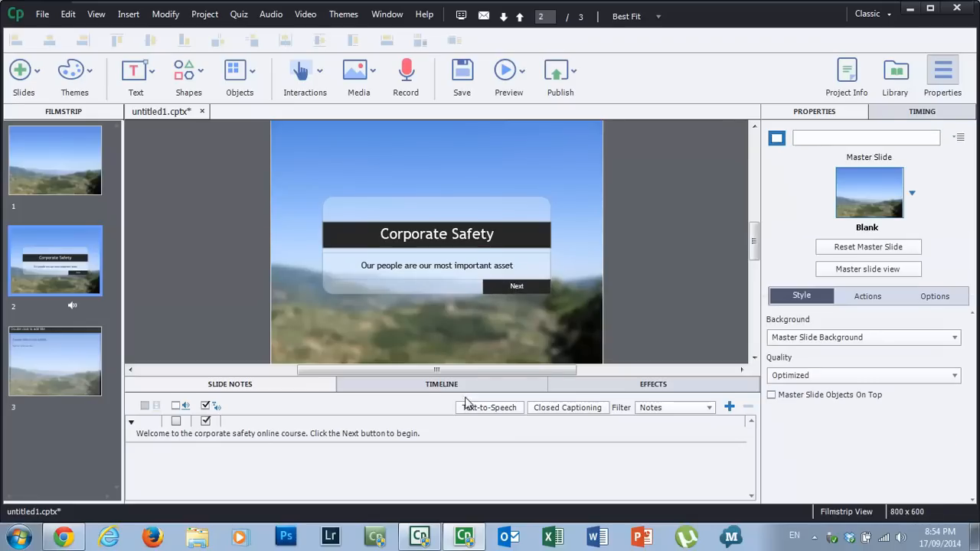
click(441, 384)
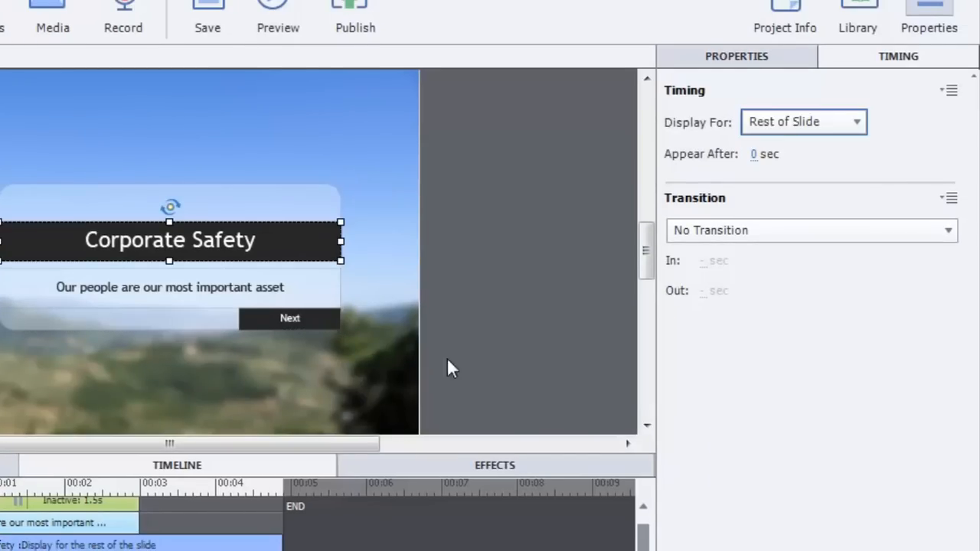
click(804, 122)
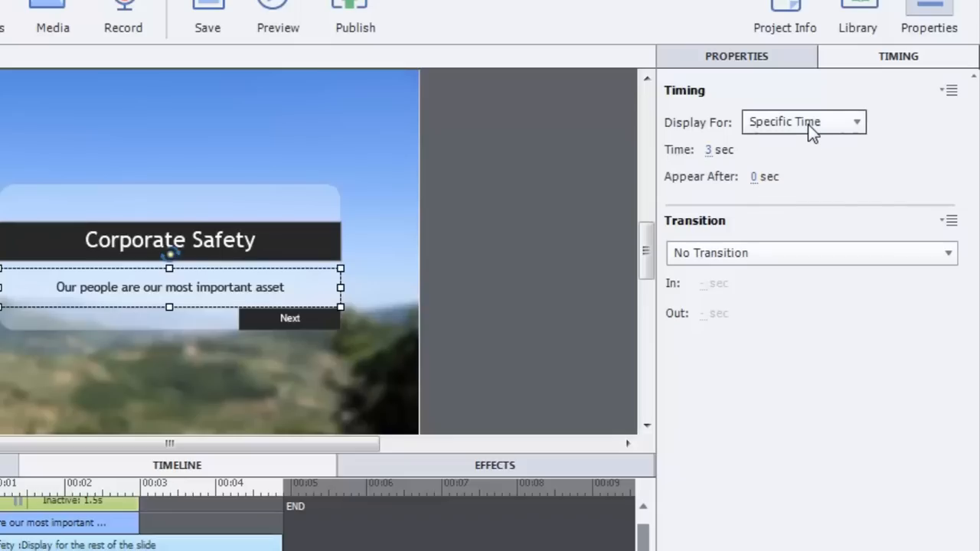
click(804, 121)
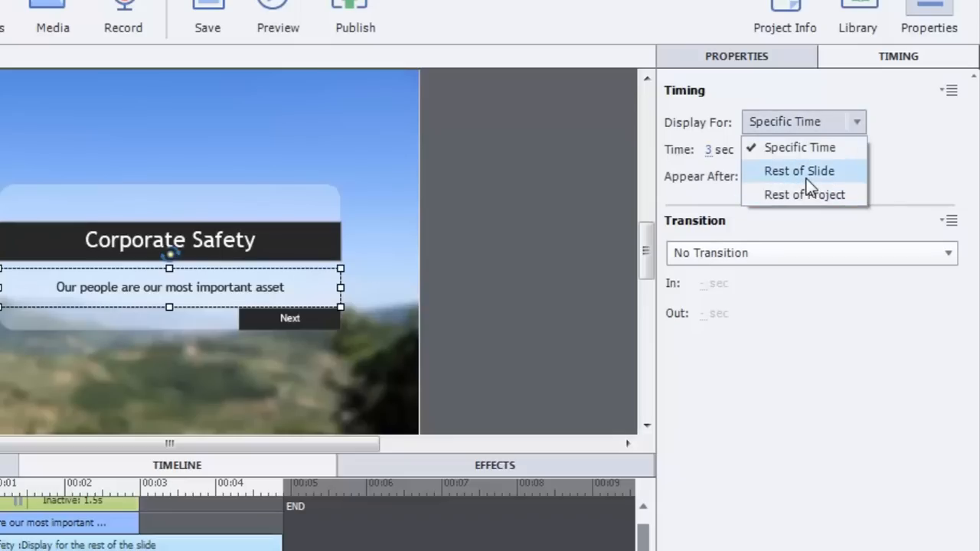
click(799, 171)
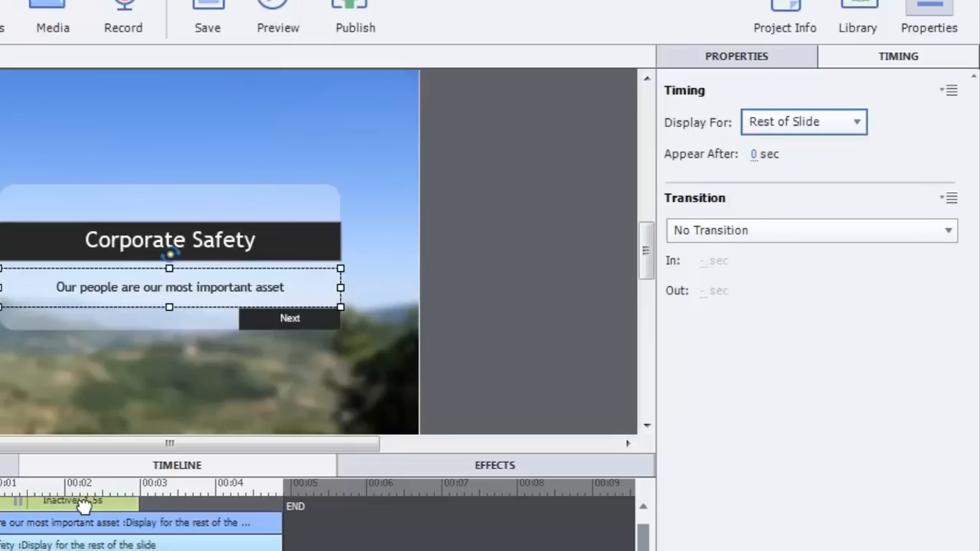
click(803, 122)
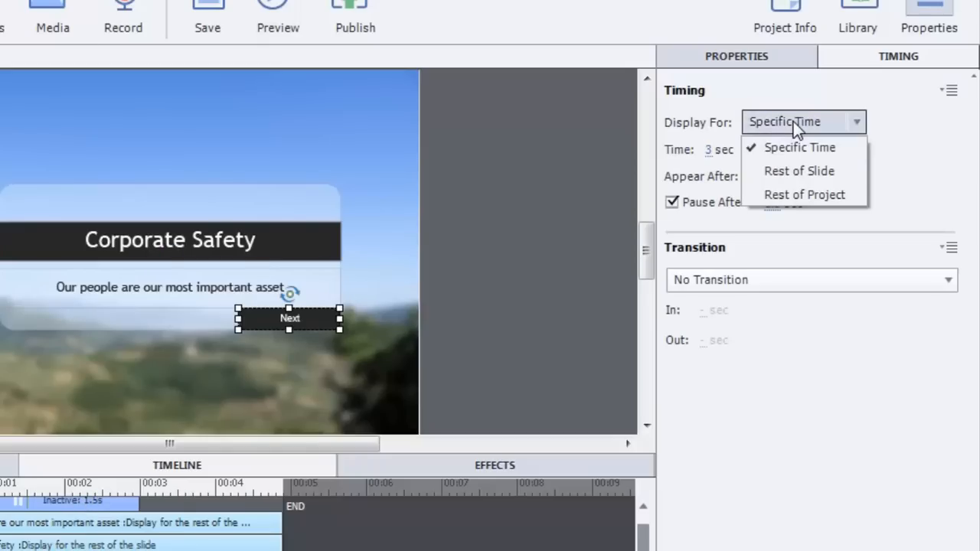
click(799, 171)
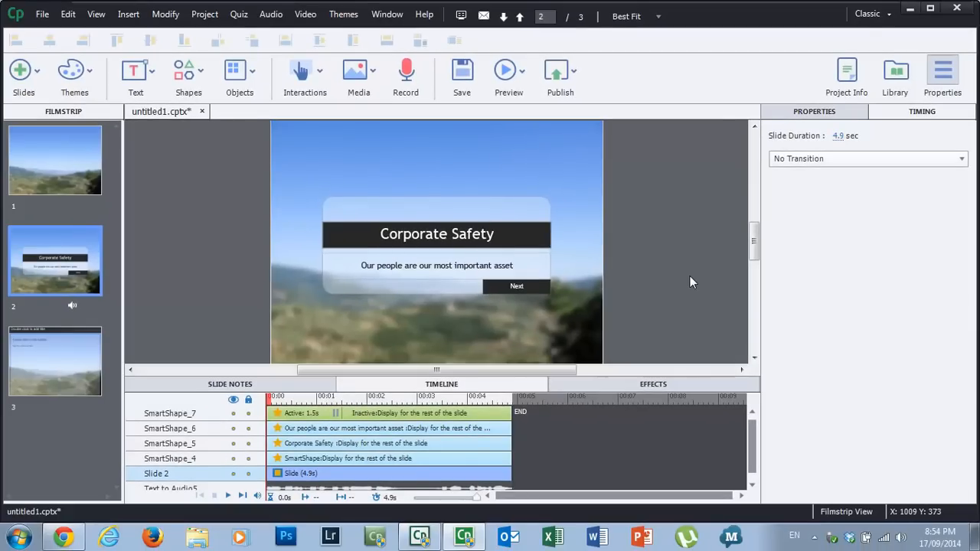
mouse_move(314, 68)
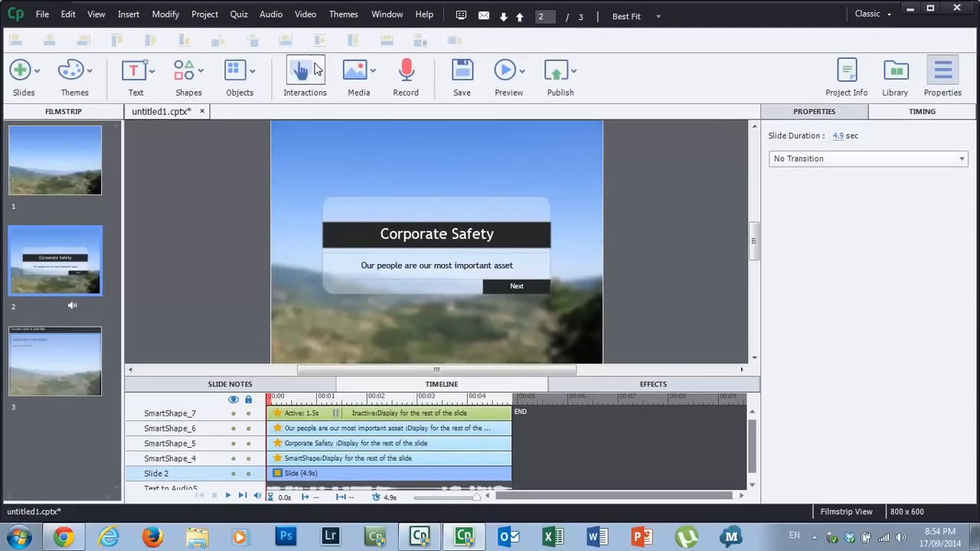
click(271, 14)
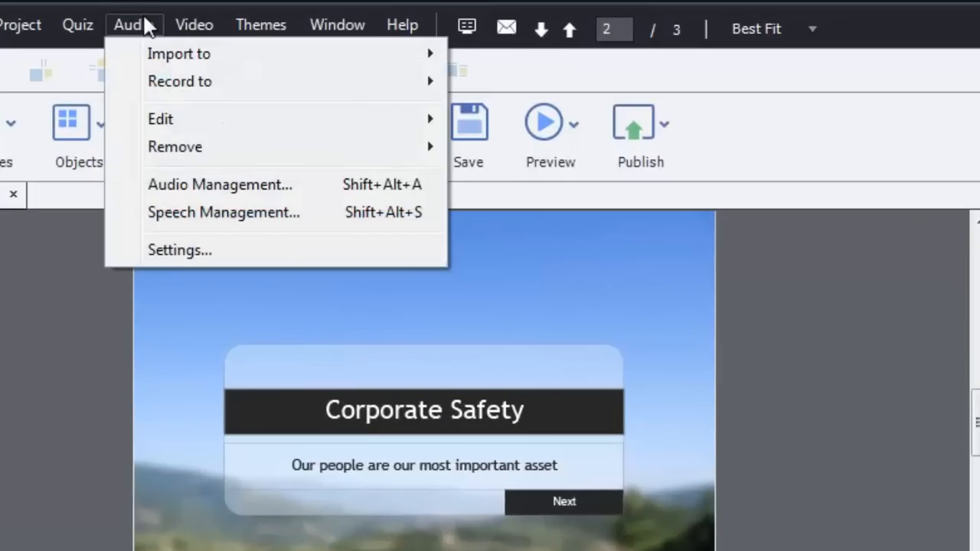
mouse_move(180, 53)
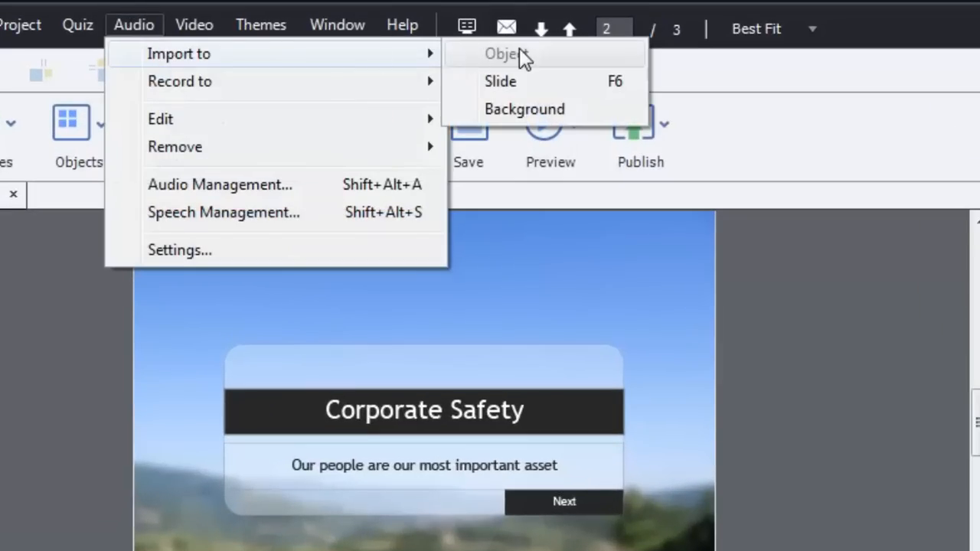
mouse_move(534, 108)
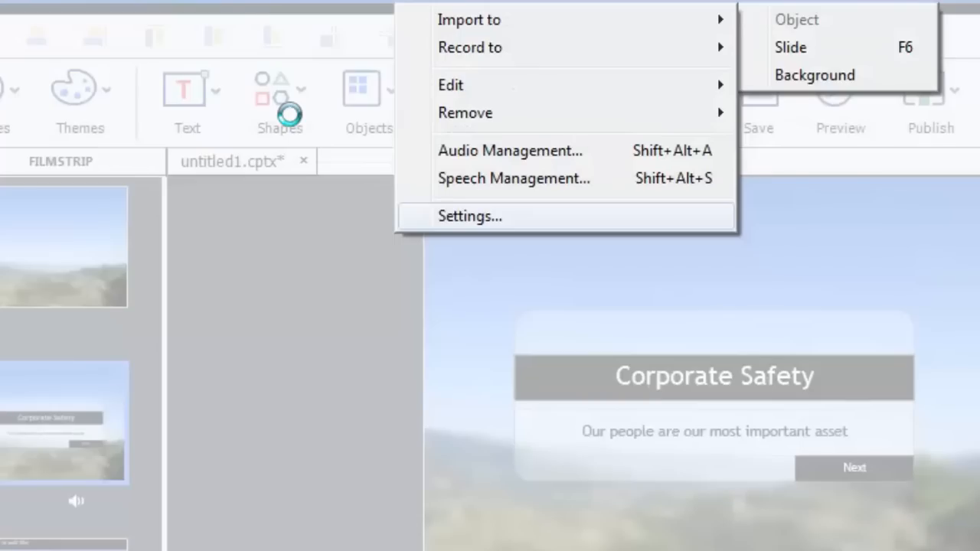
click(280, 88)
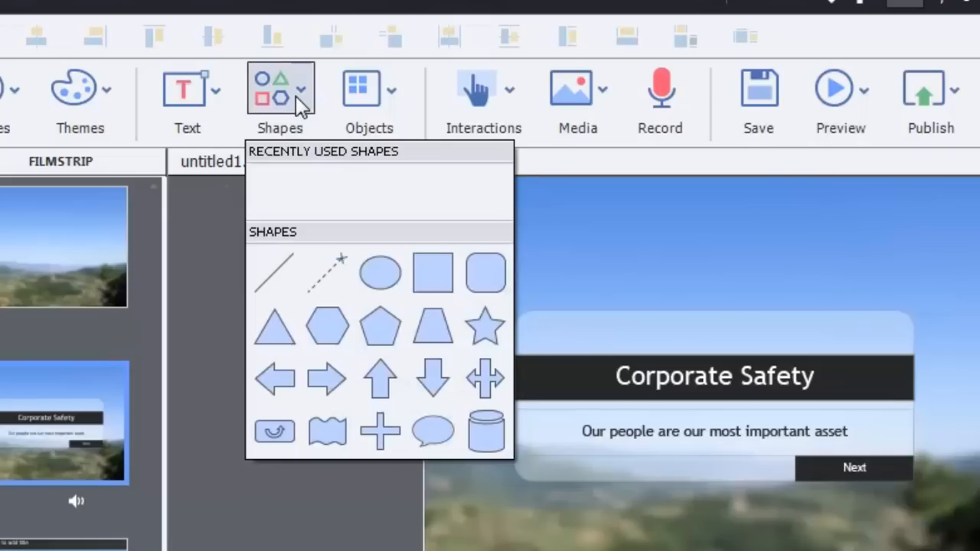
mouse_move(486, 325)
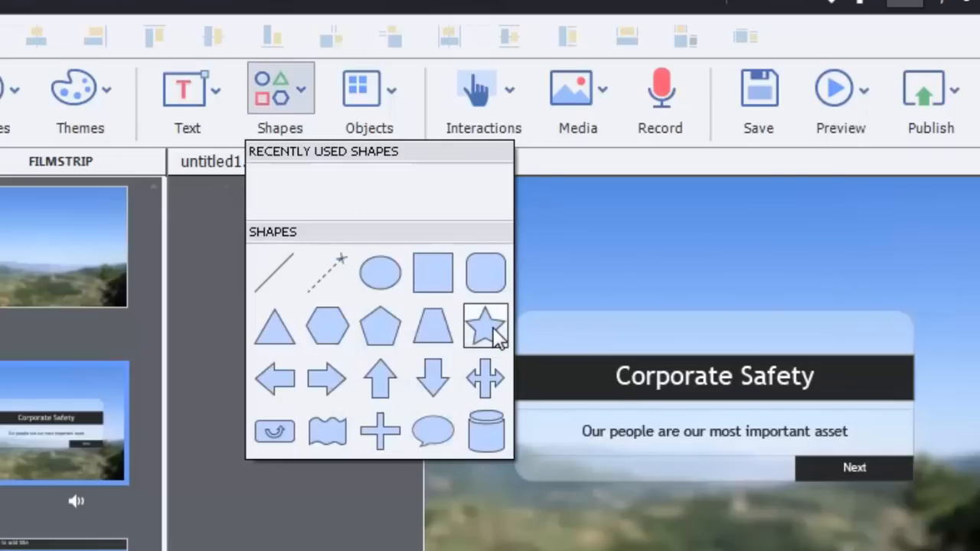
mouse_move(433, 431)
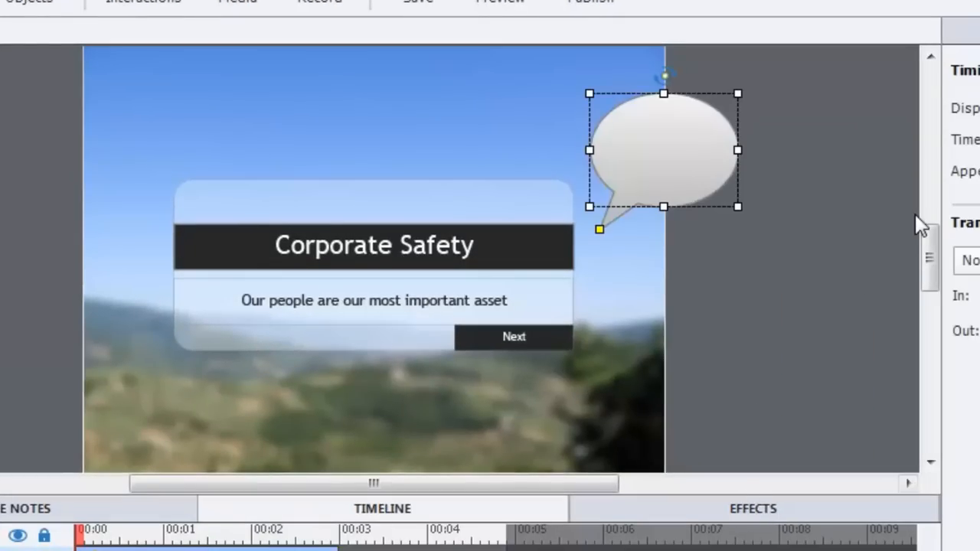
mouse_move(738, 149)
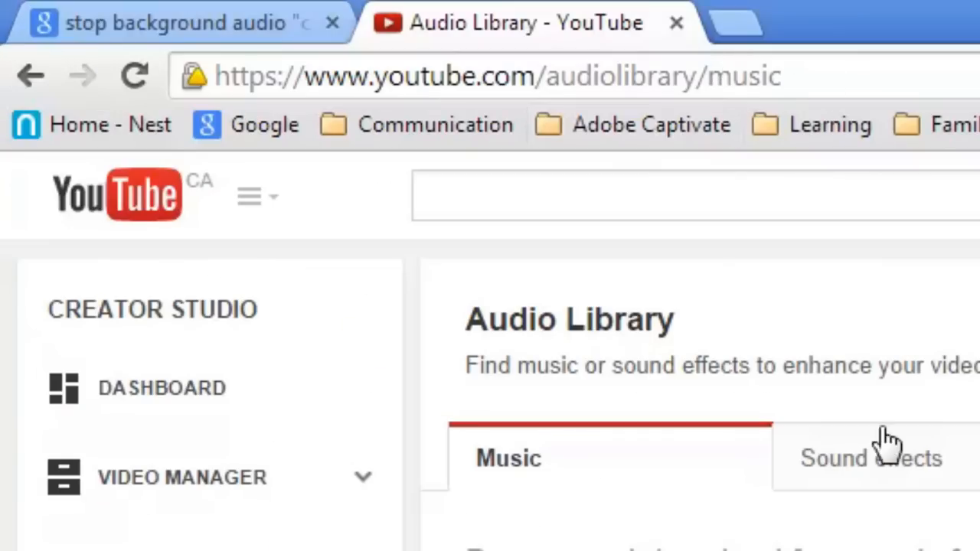
mouse_move(556, 440)
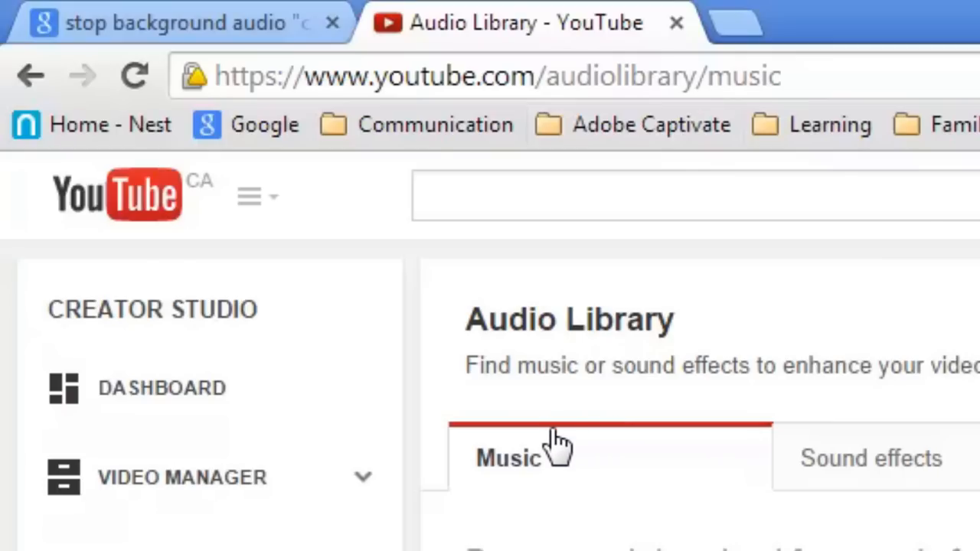
mouse_move(376, 90)
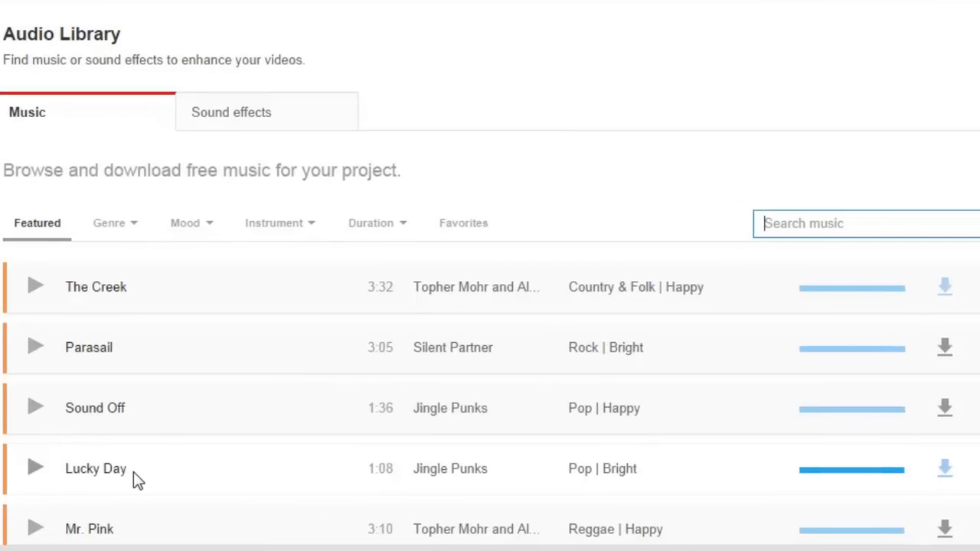
mouse_move(35, 469)
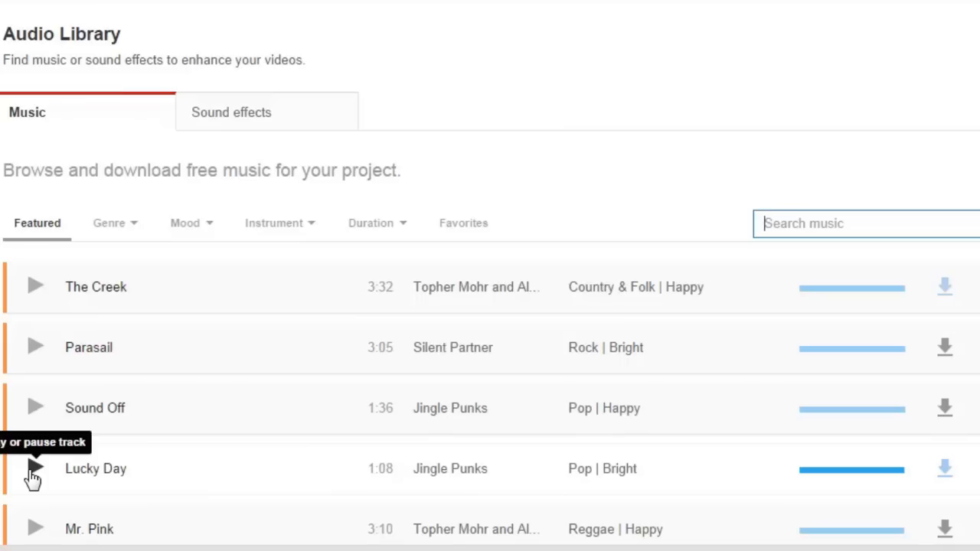
- Preview Lucky Day and save its MP3 download to the Desktop
click(35, 469)
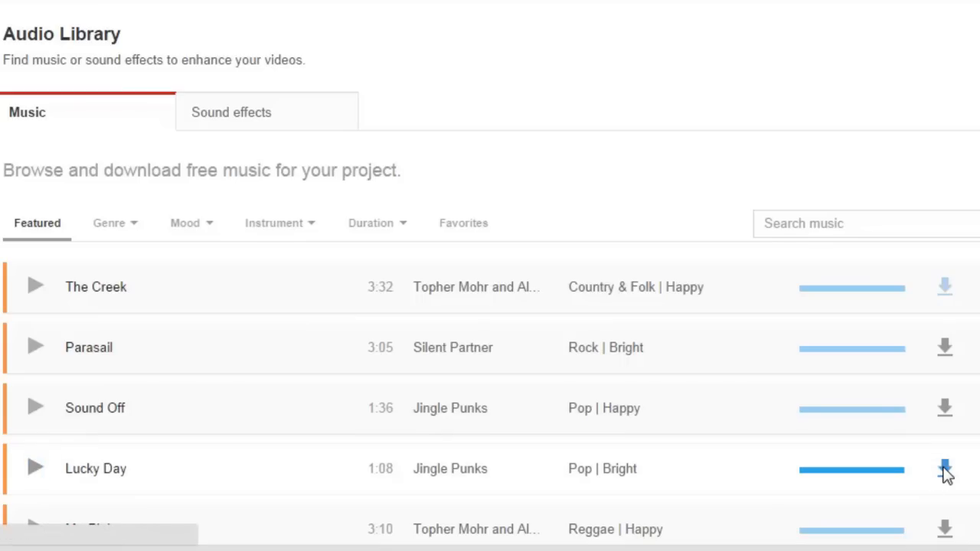
click(945, 469)
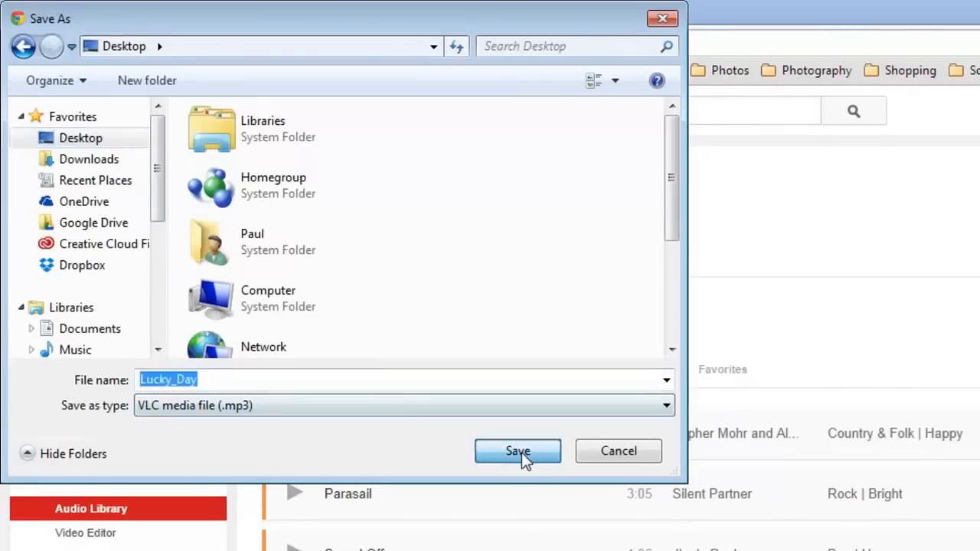
click(518, 451)
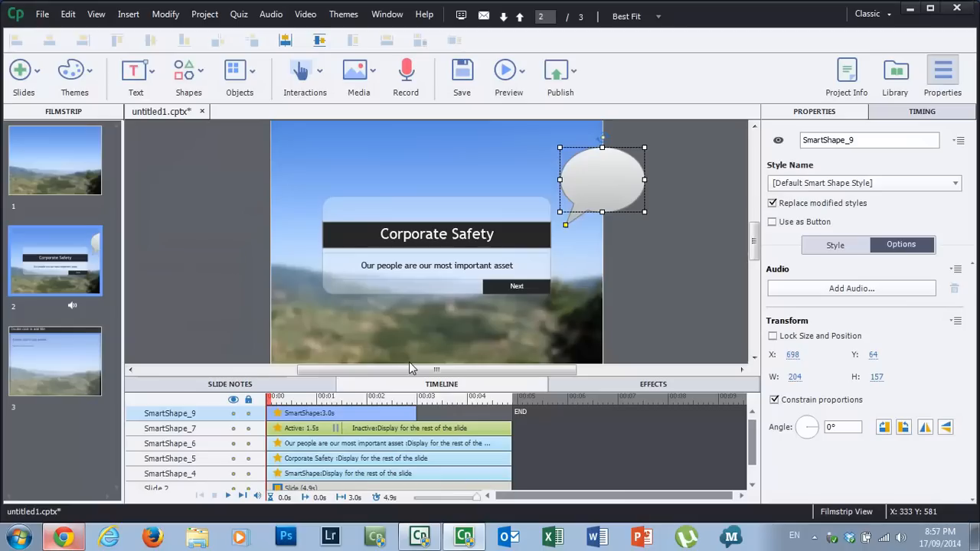
mouse_move(687, 229)
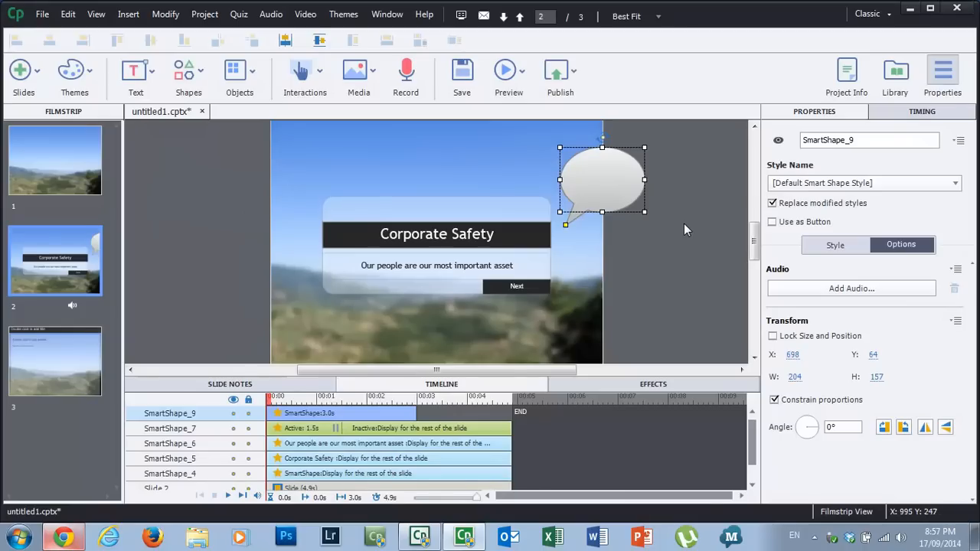
mouse_move(627, 184)
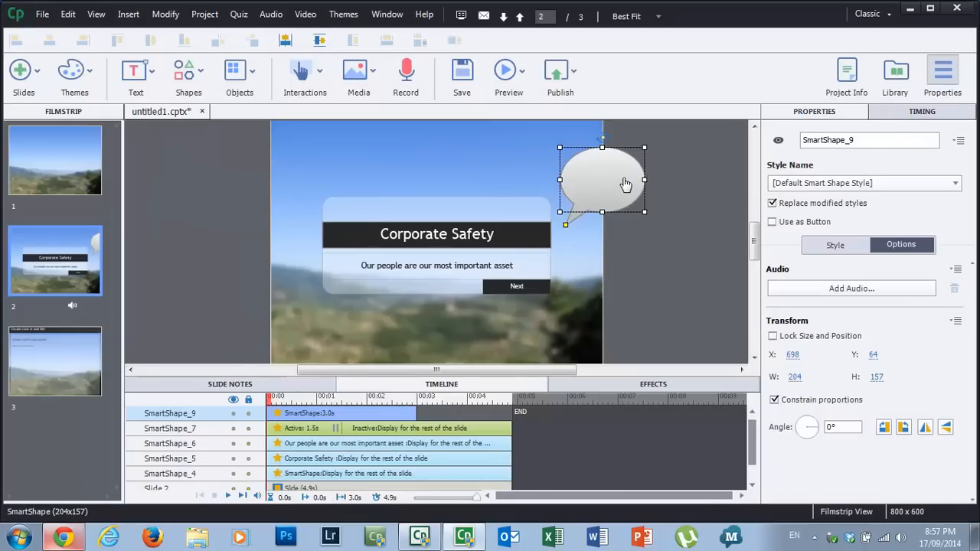
- Import Lucky_Day.mp3 from the Desktop as the speech bubble's object audio
click(851, 289)
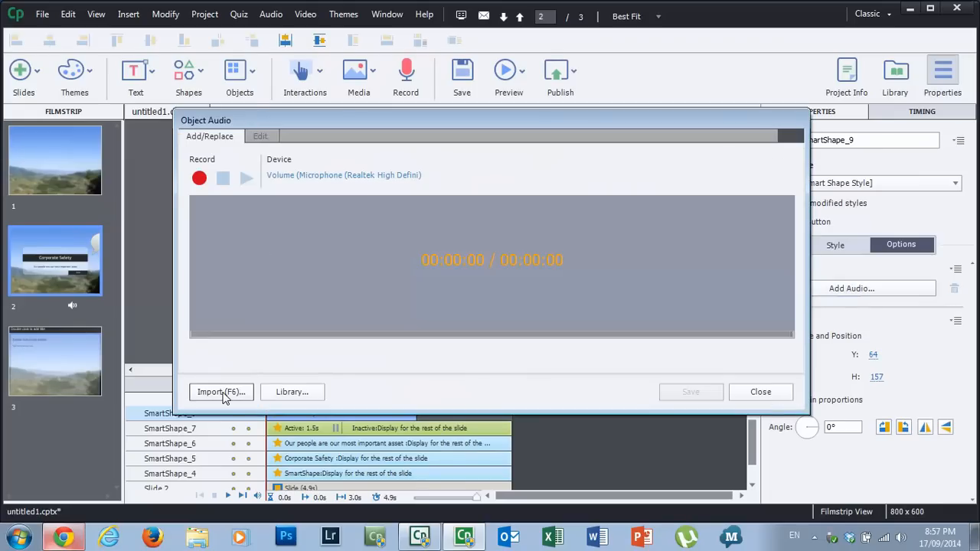
mouse_move(325, 399)
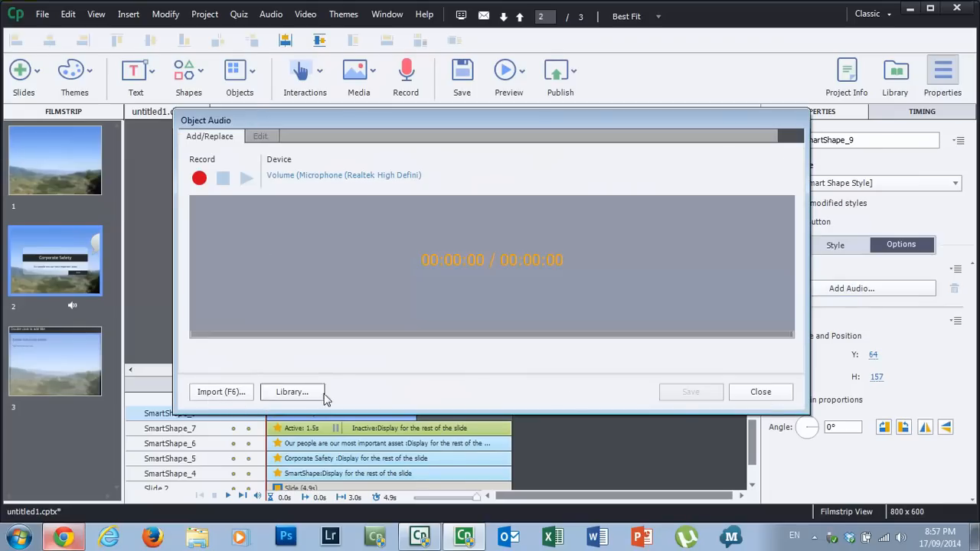
click(761, 392)
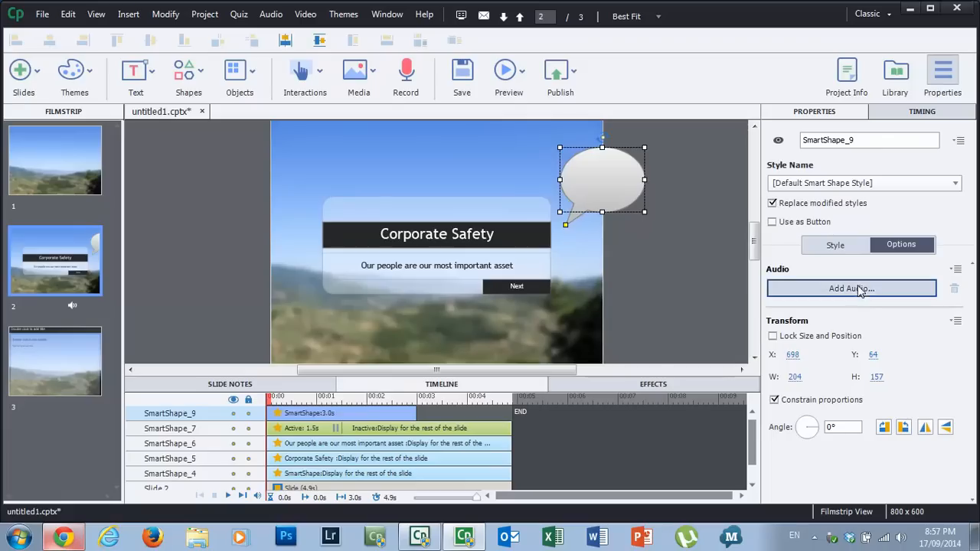
click(851, 288)
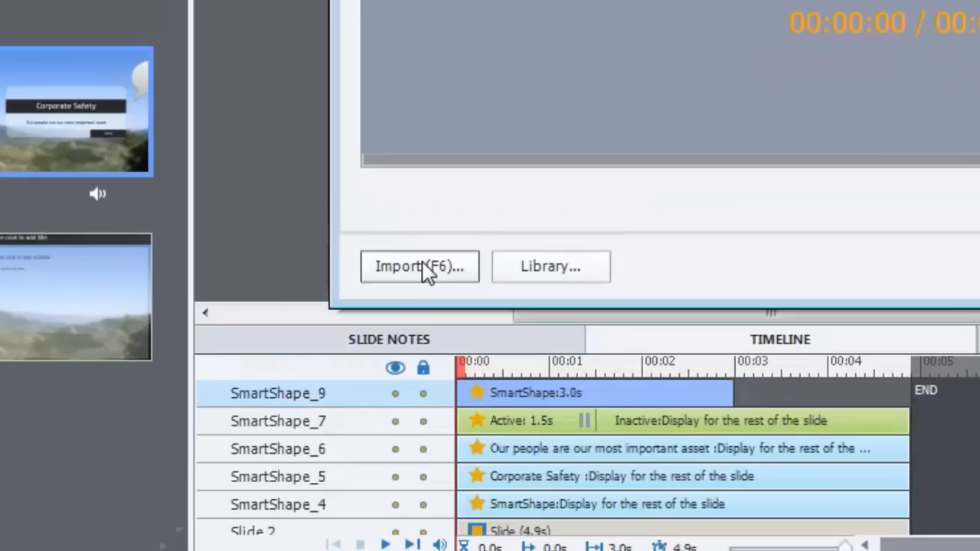
click(419, 267)
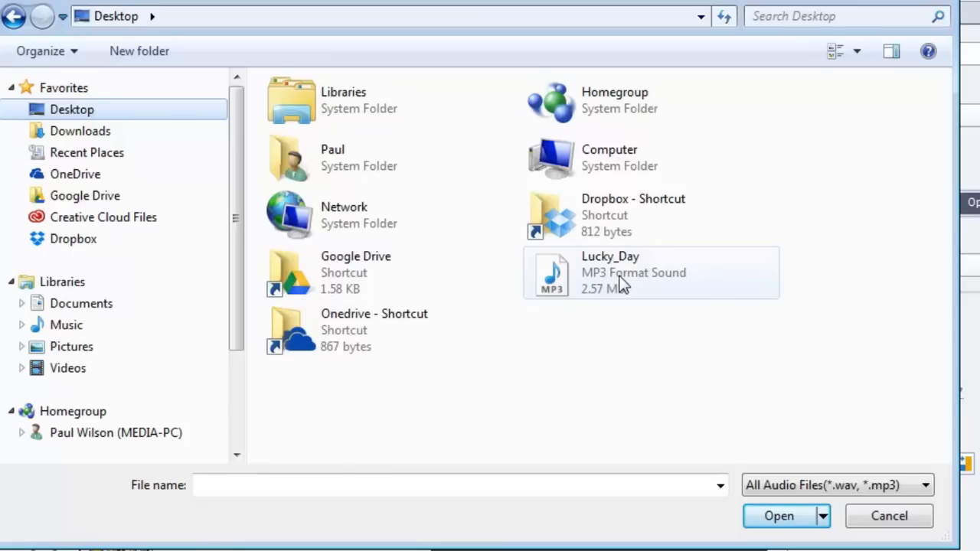
mouse_move(640, 283)
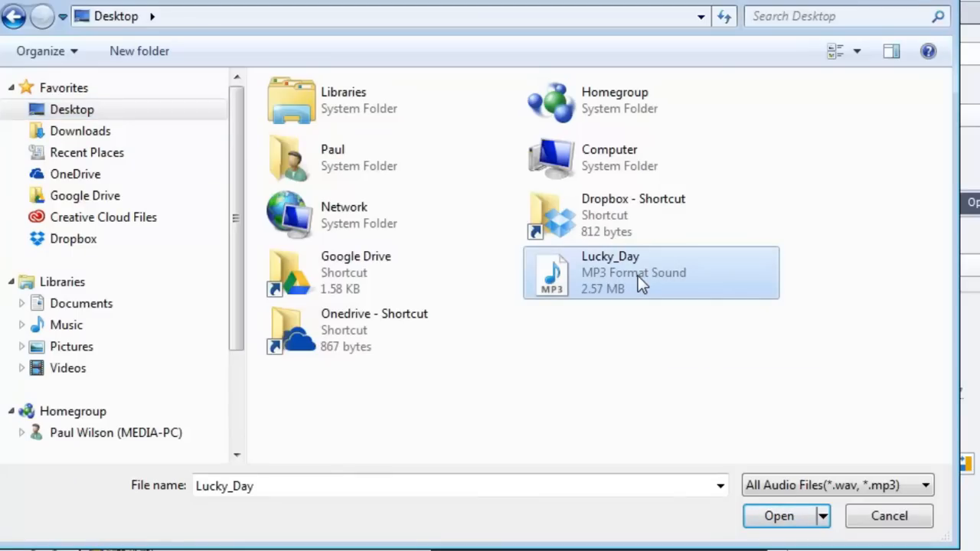
click(779, 515)
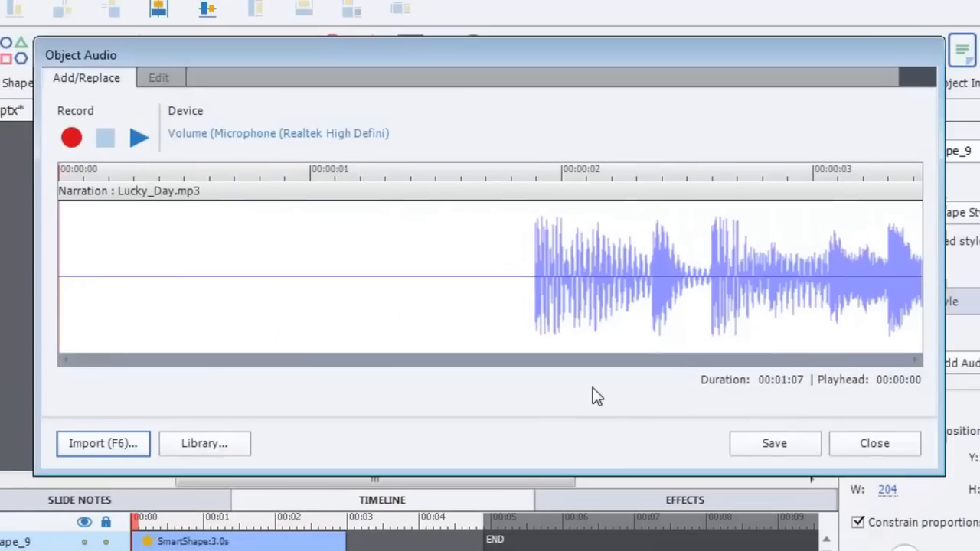
mouse_move(446, 363)
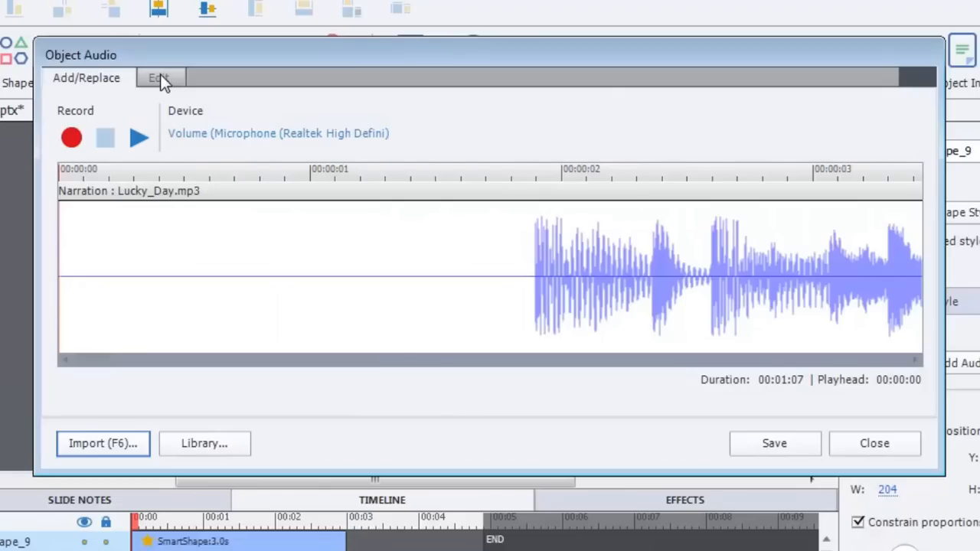
- Lower the Lucky_Day clip's volume to -7 dB and save the edited audio
click(159, 77)
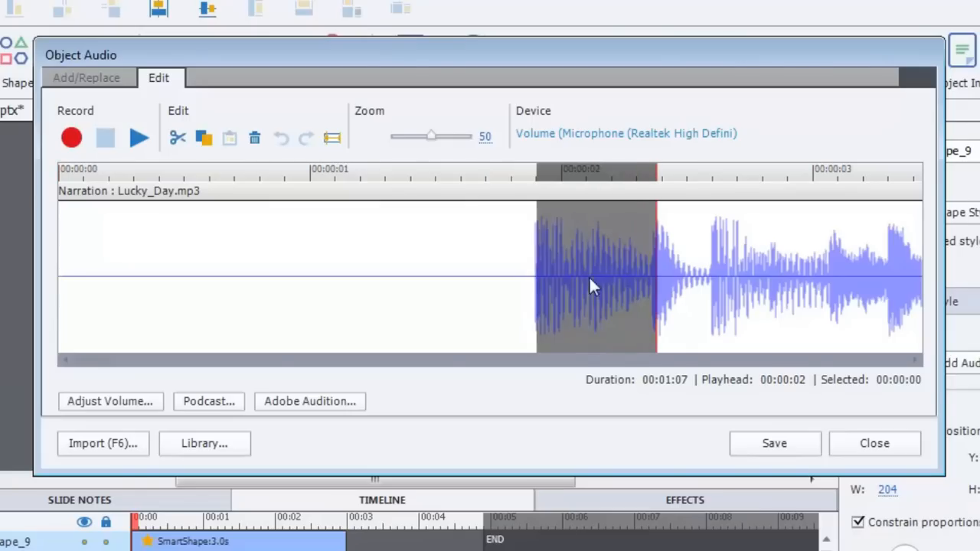
mouse_move(394, 306)
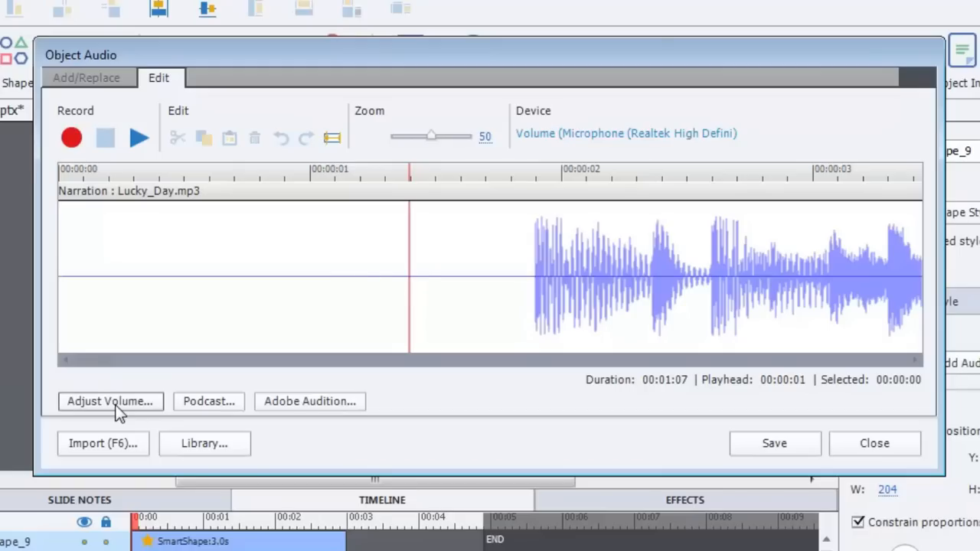
mouse_move(110, 401)
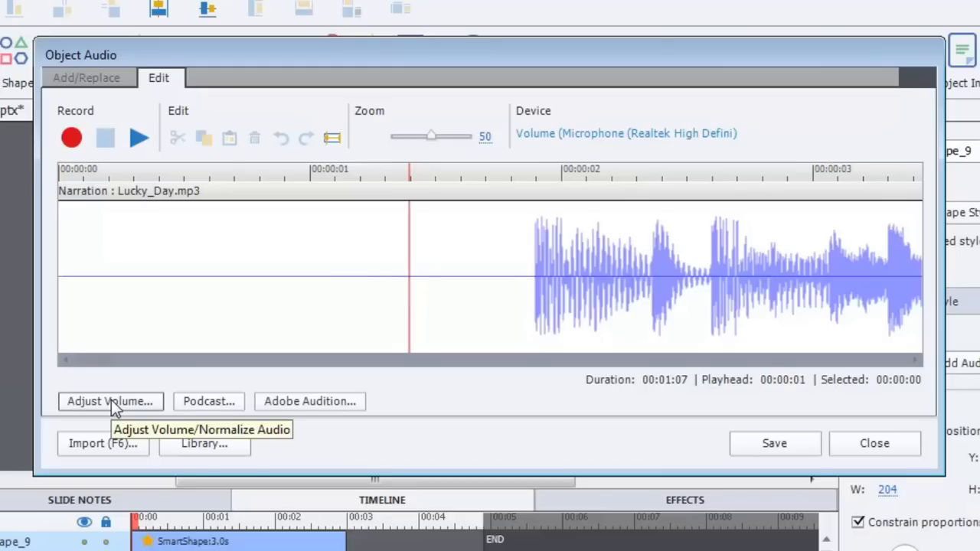
click(110, 401)
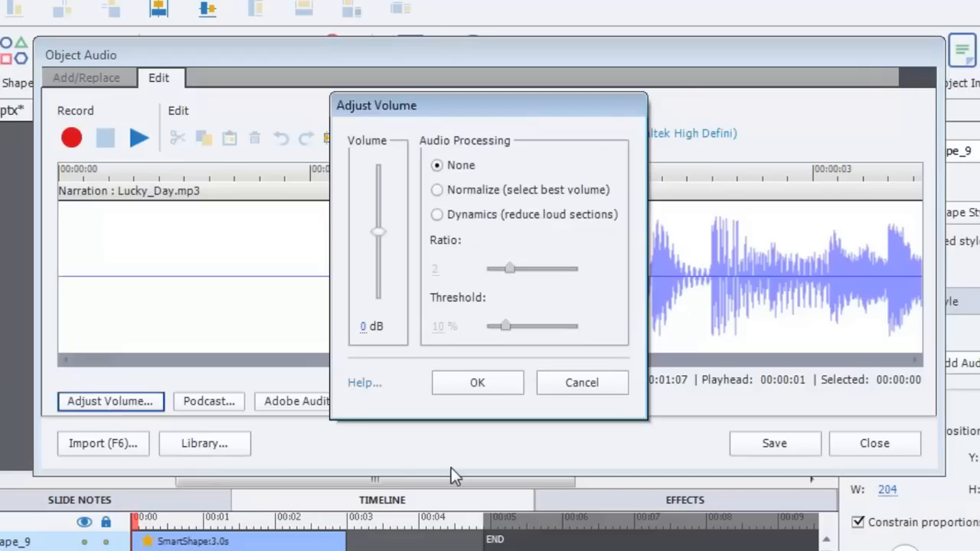
mouse_move(379, 234)
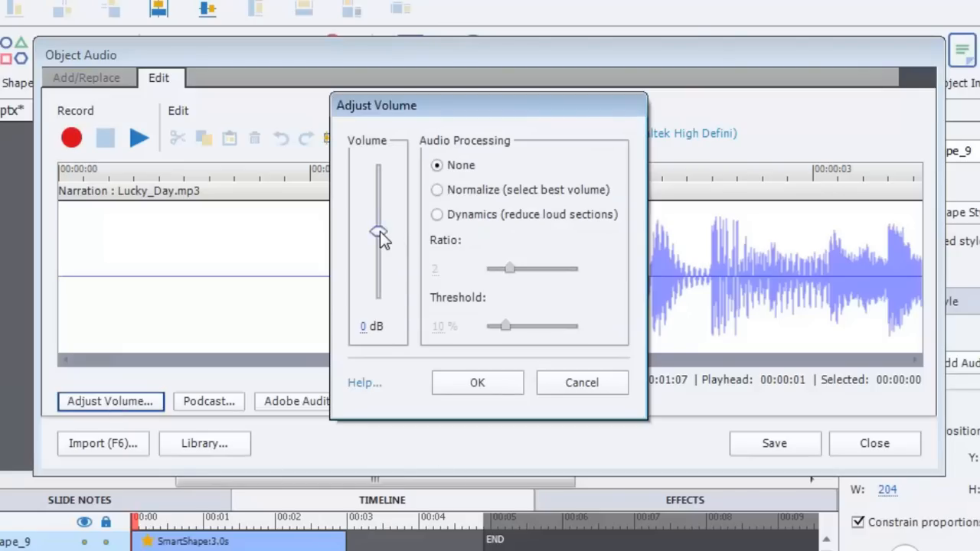
drag(379, 232, 378, 274)
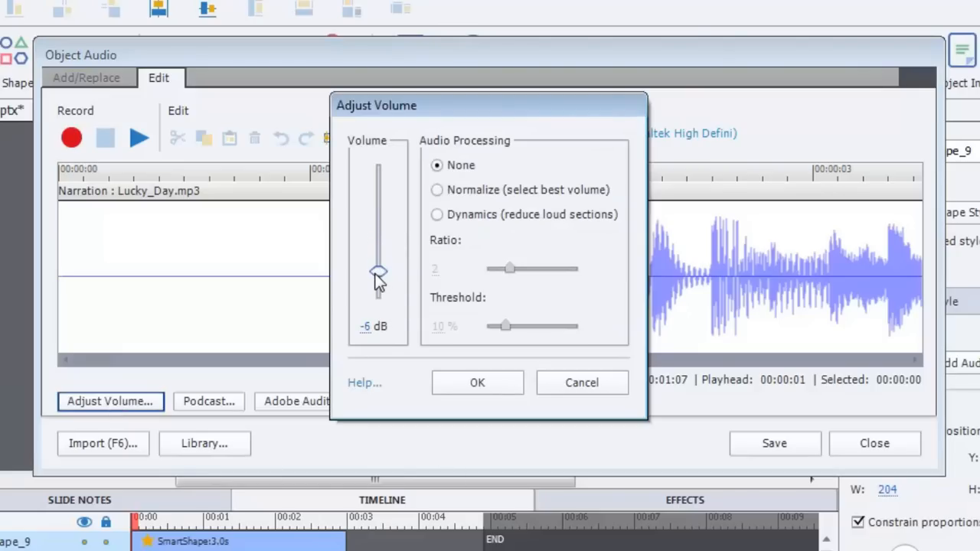
drag(378, 274, 377, 280)
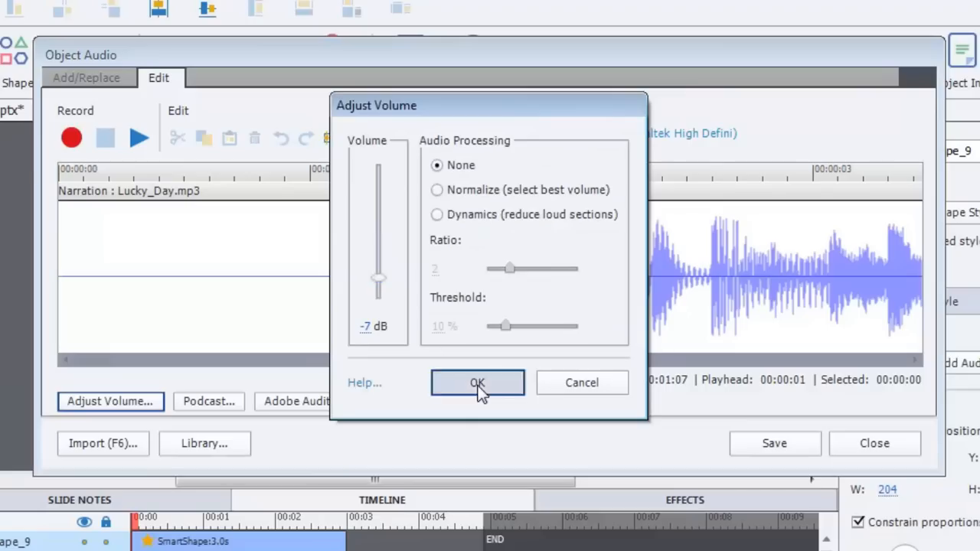
click(477, 383)
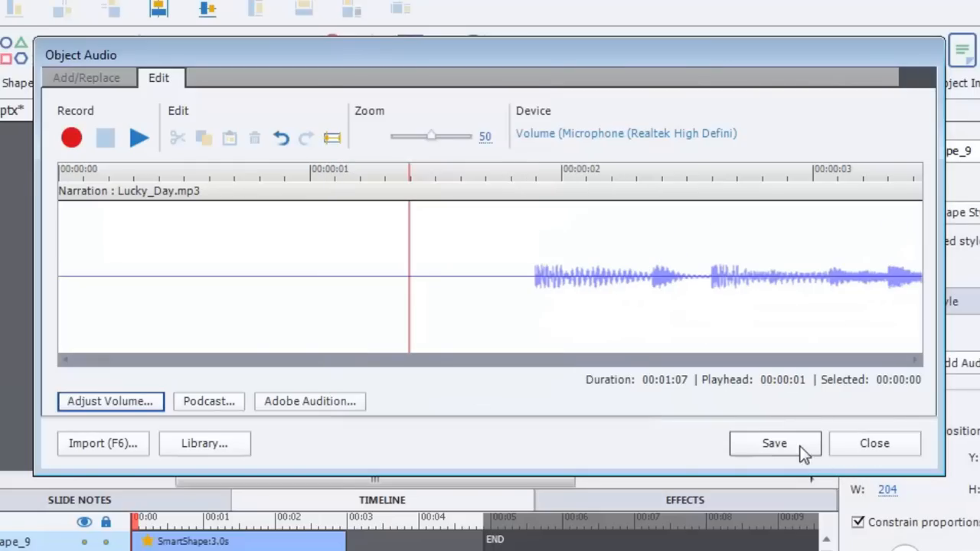
click(774, 444)
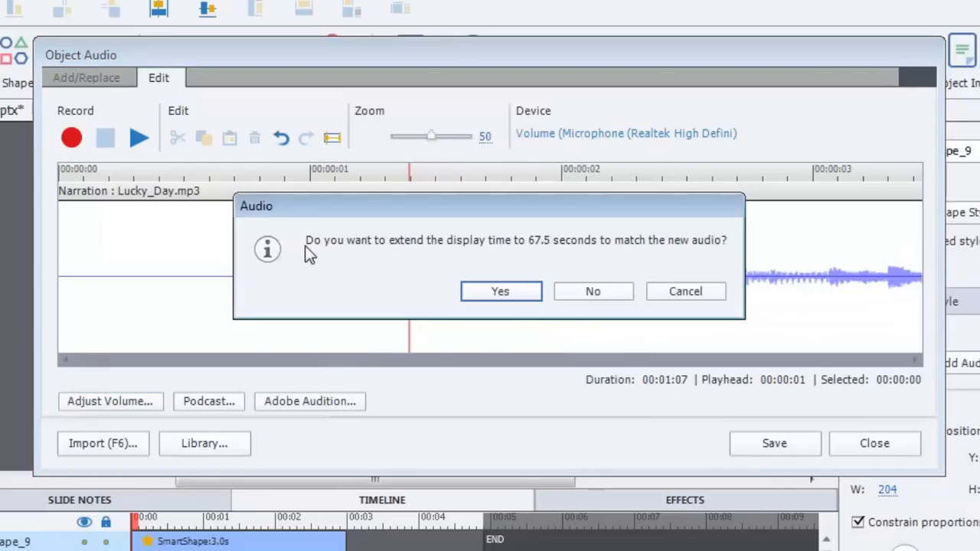
mouse_move(360, 245)
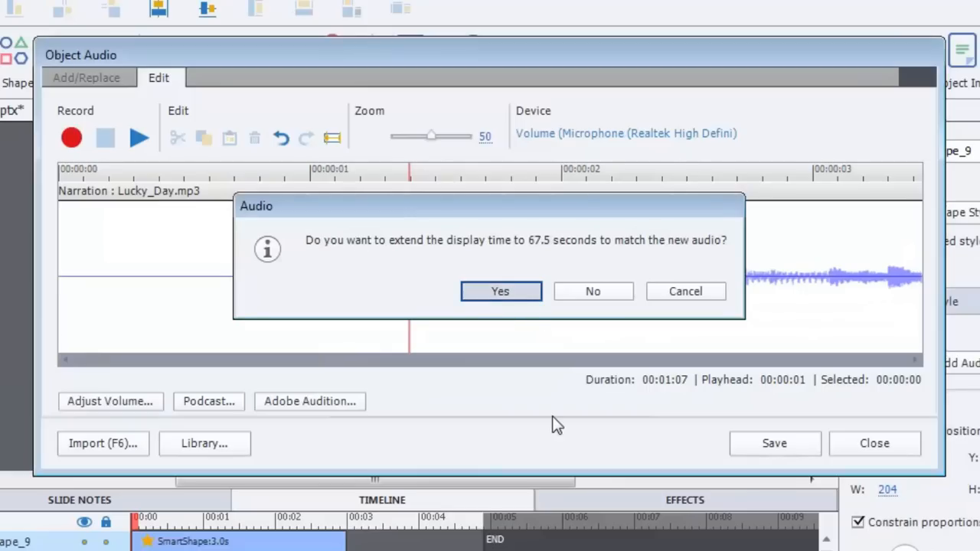
- Extend the callout's display time to match the 67.5-second clip and close Object Audio
click(500, 291)
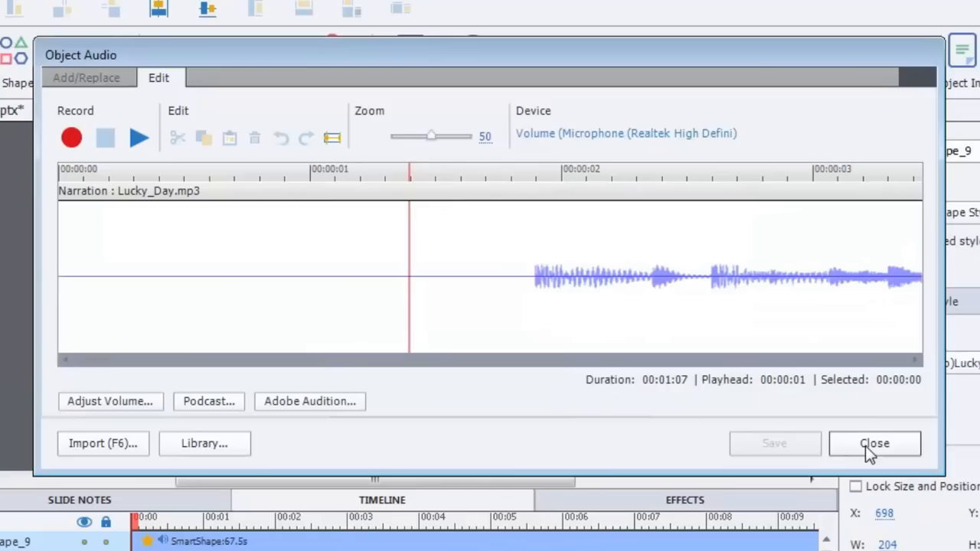
mouse_move(873, 450)
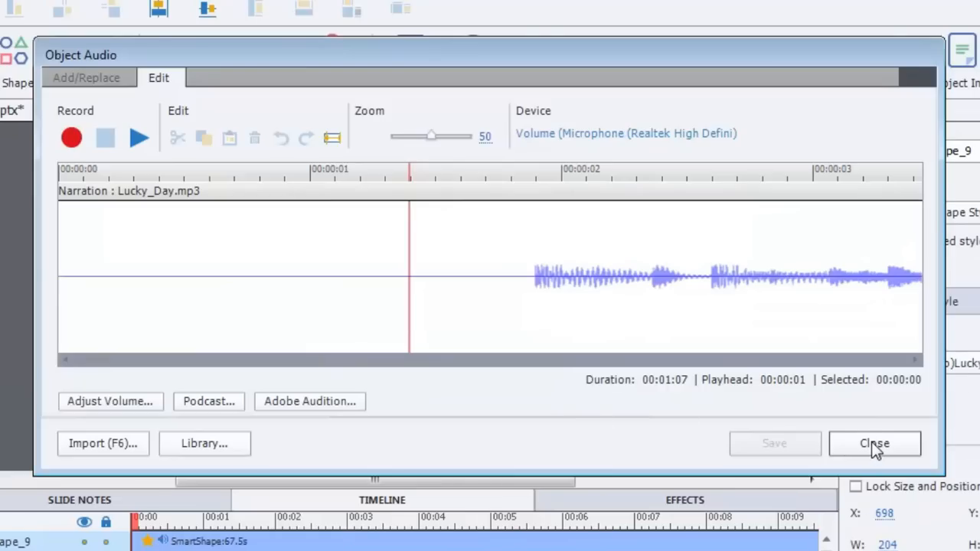
click(874, 444)
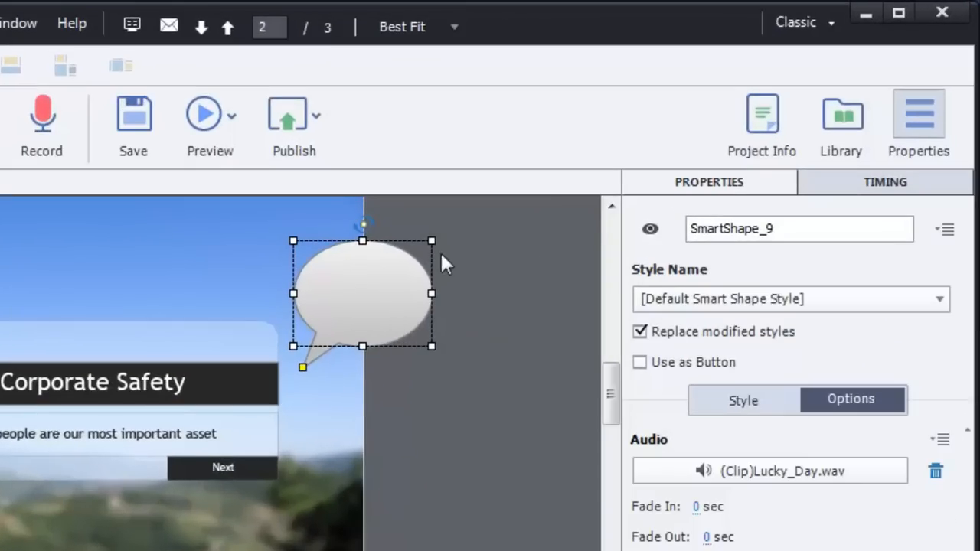
mouse_move(544, 285)
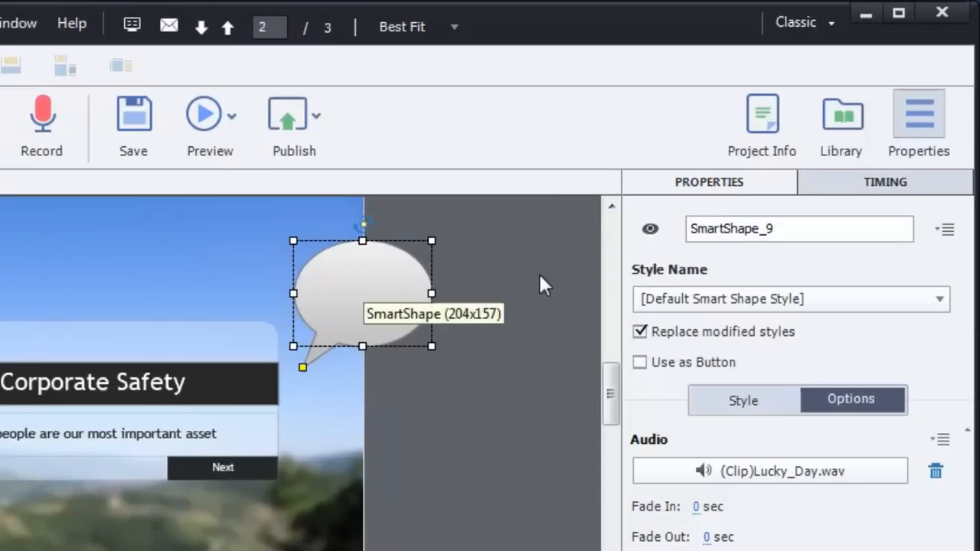
mouse_move(487, 533)
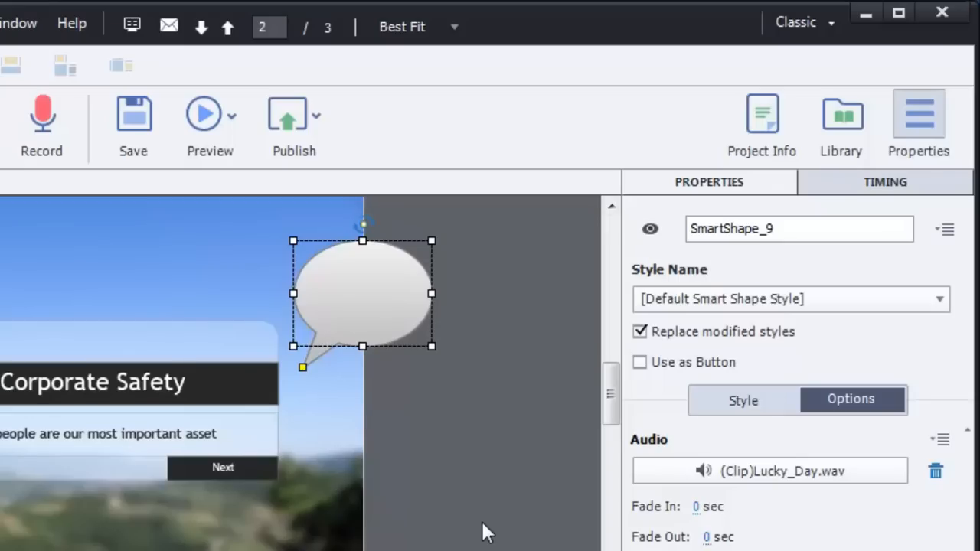
mouse_move(668, 470)
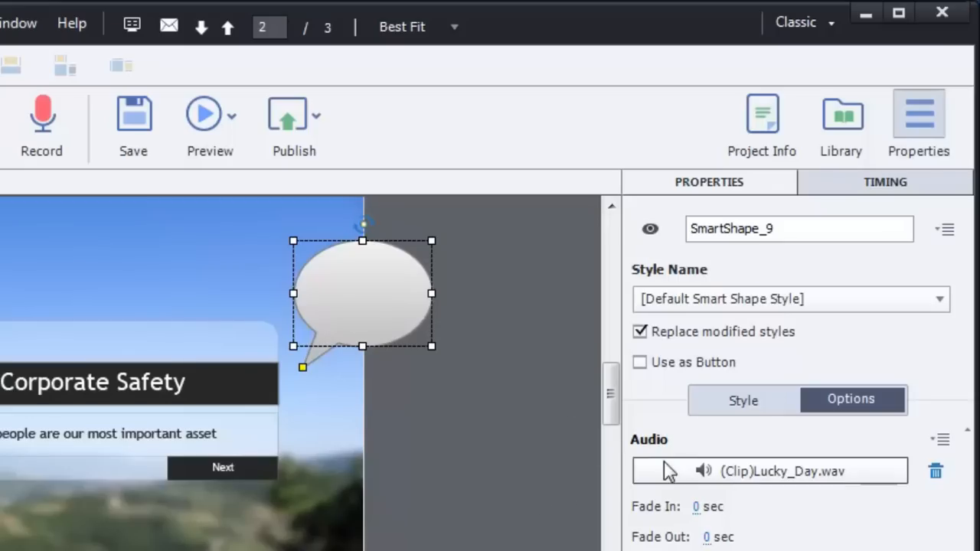
- Set the speech bubble's Fill Opacity to 0 and Stroke Width to 0
click(742, 399)
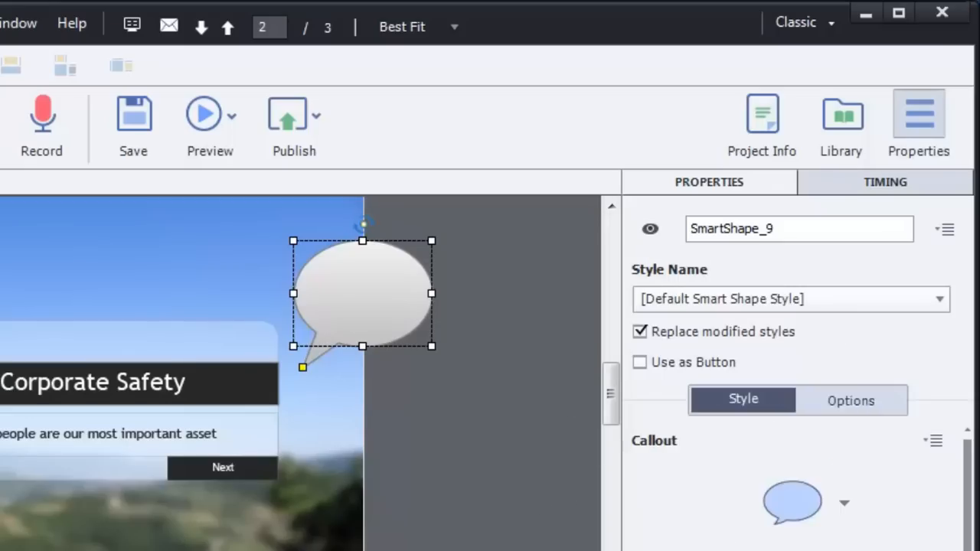
scroll(down, 3)
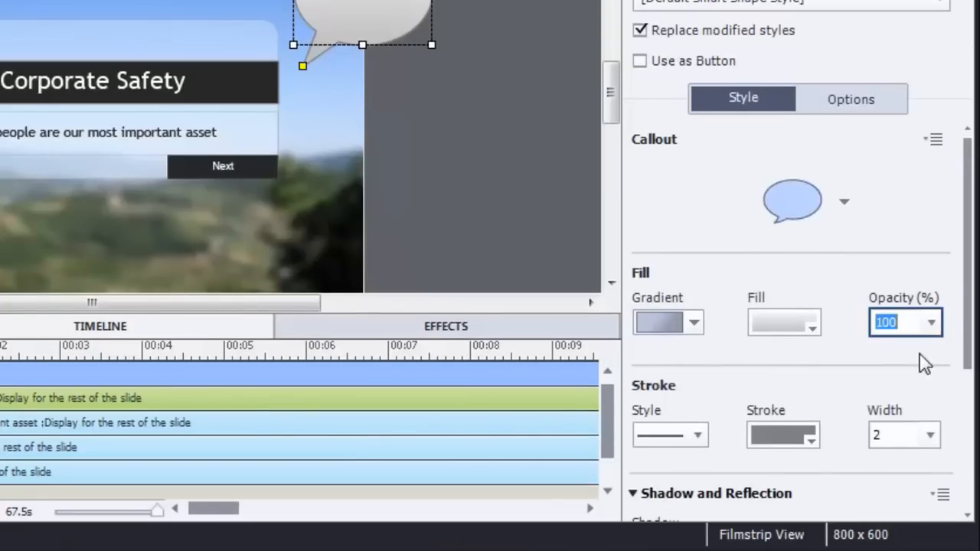
text(0)
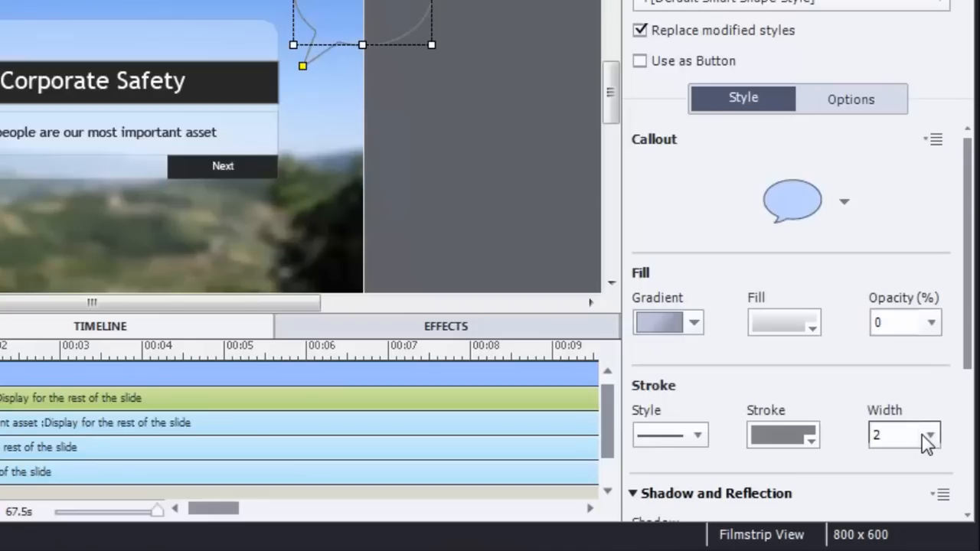
click(896, 435)
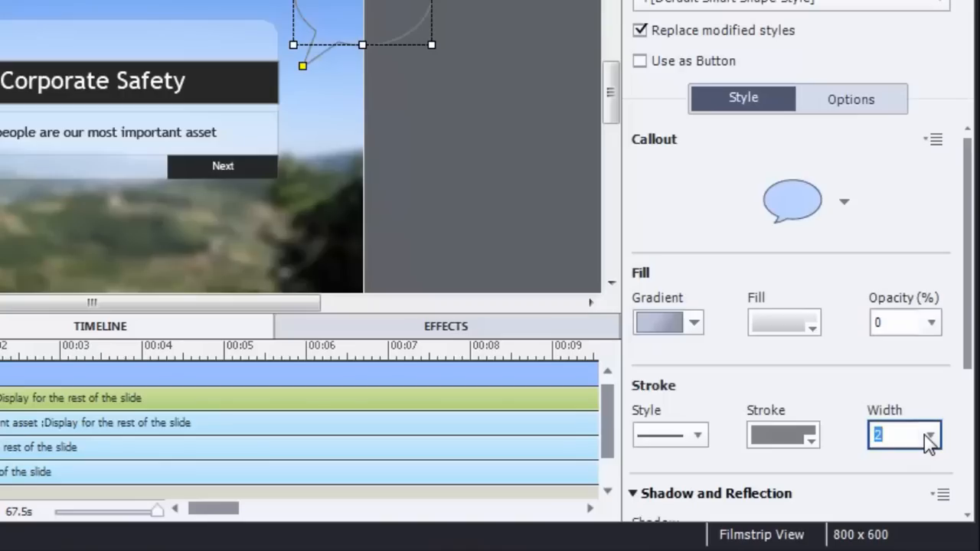
text(0)
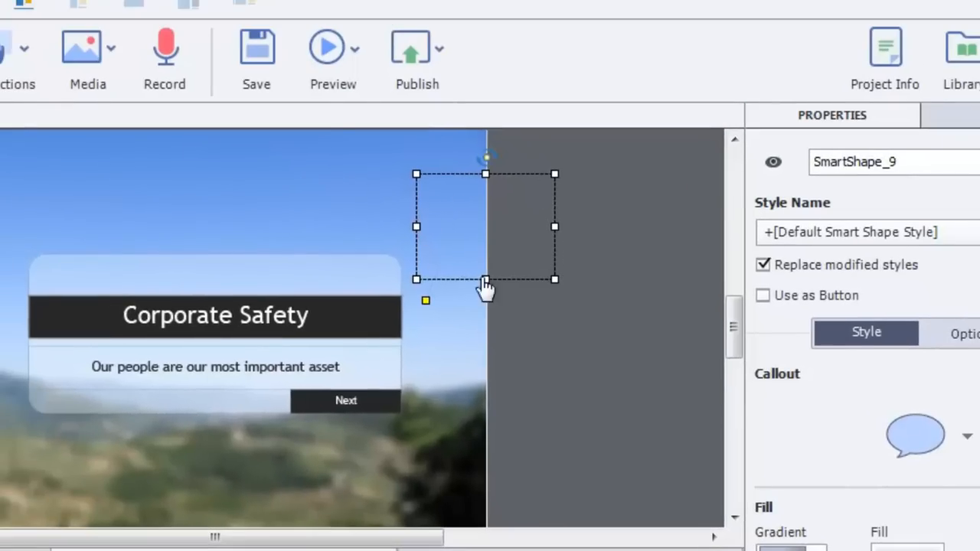
mouse_move(418, 245)
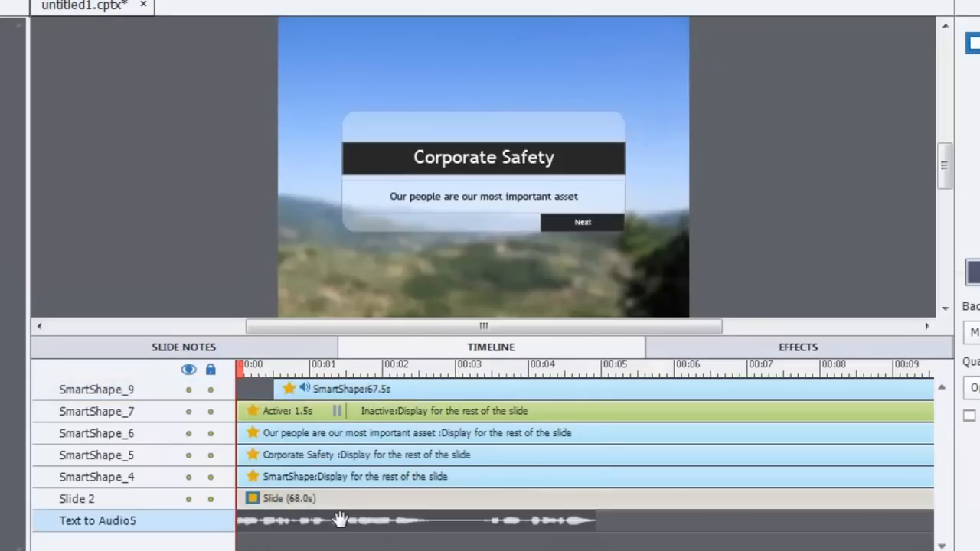
mouse_move(277, 520)
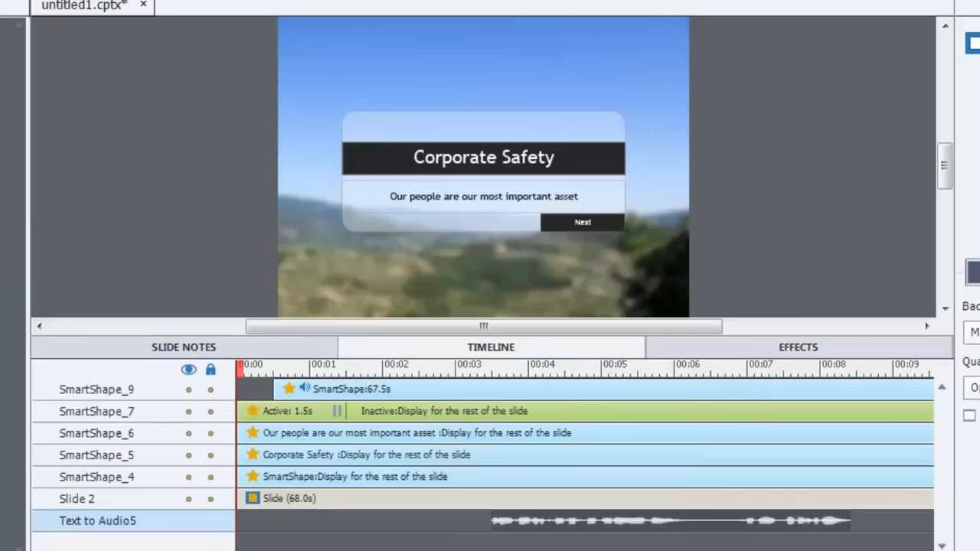
mouse_move(814, 6)
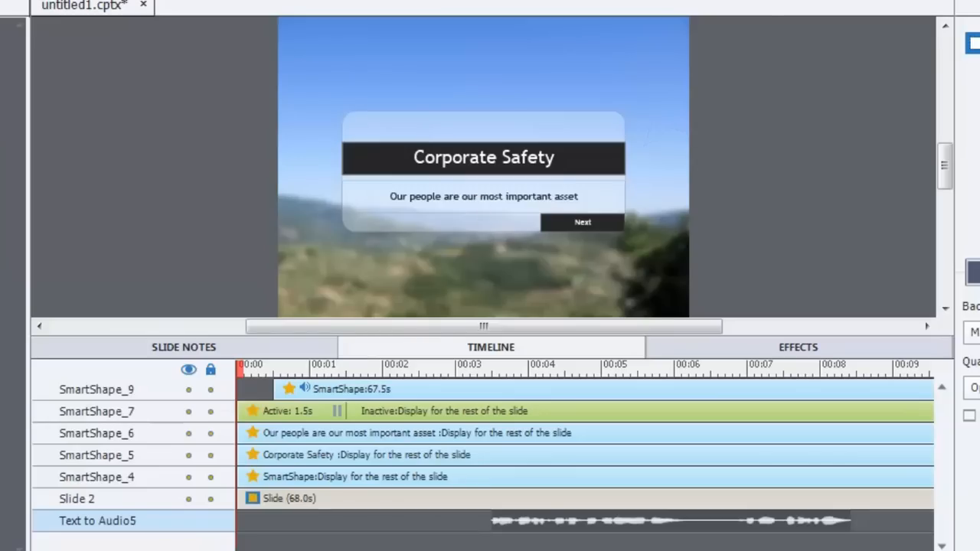
- Bring up the list of Preview options
click(509, 73)
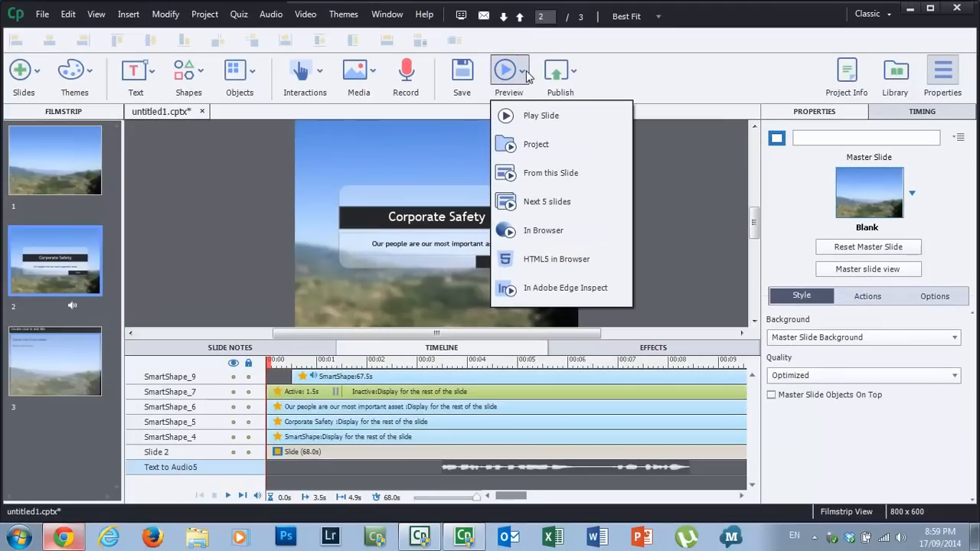
mouse_move(537, 146)
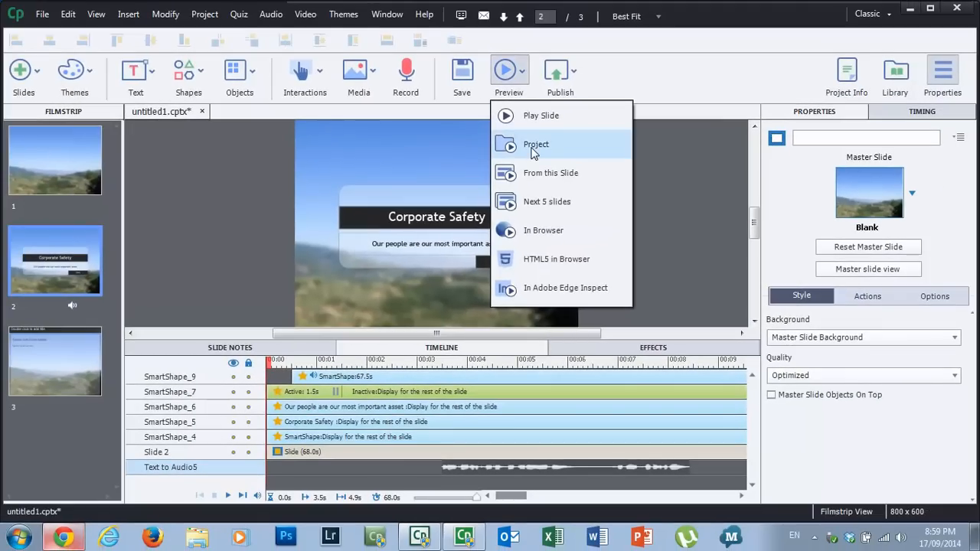
- Preview the whole project through the Corporate Safety slide, then close the preview
click(536, 144)
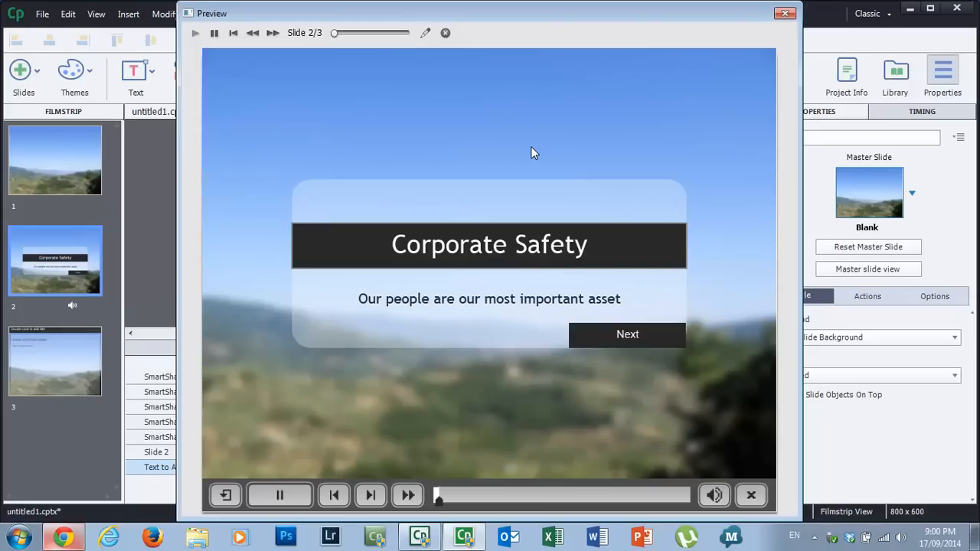
click(280, 496)
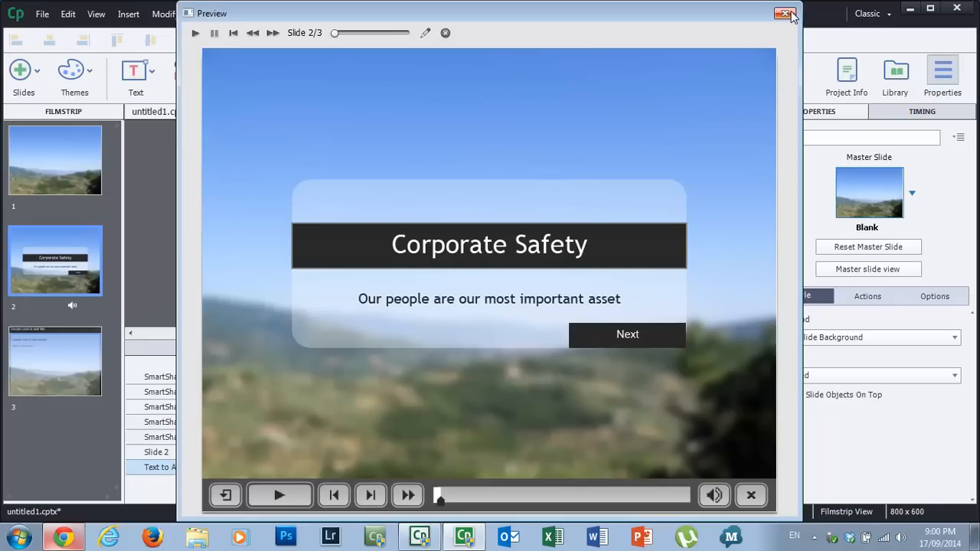
click(785, 14)
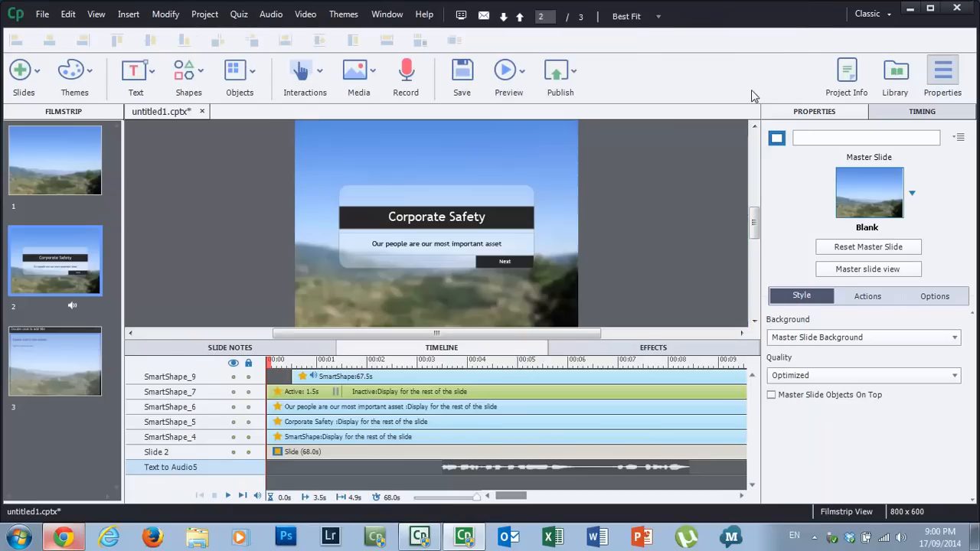
mouse_move(482, 465)
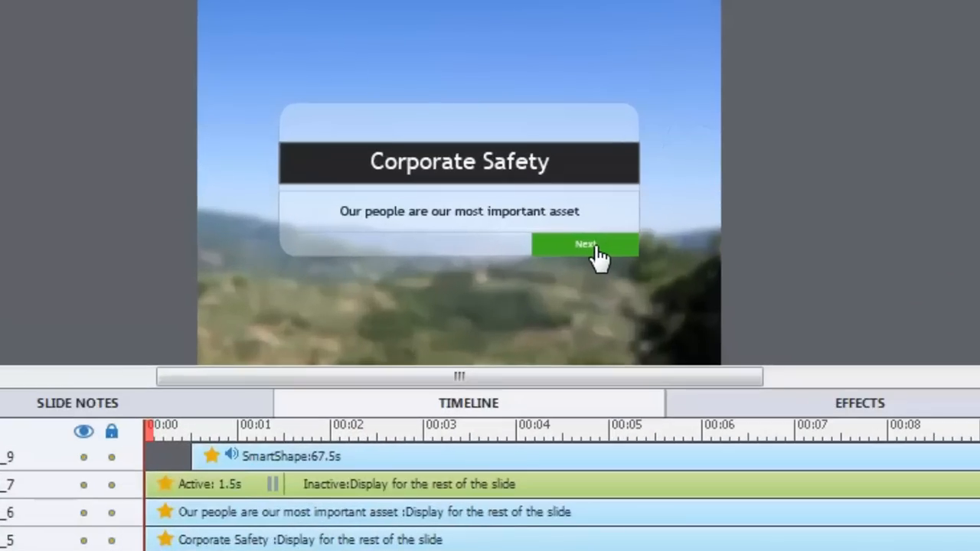
- Extend the Next button's active period on the Timeline to about 10 seconds
click(586, 245)
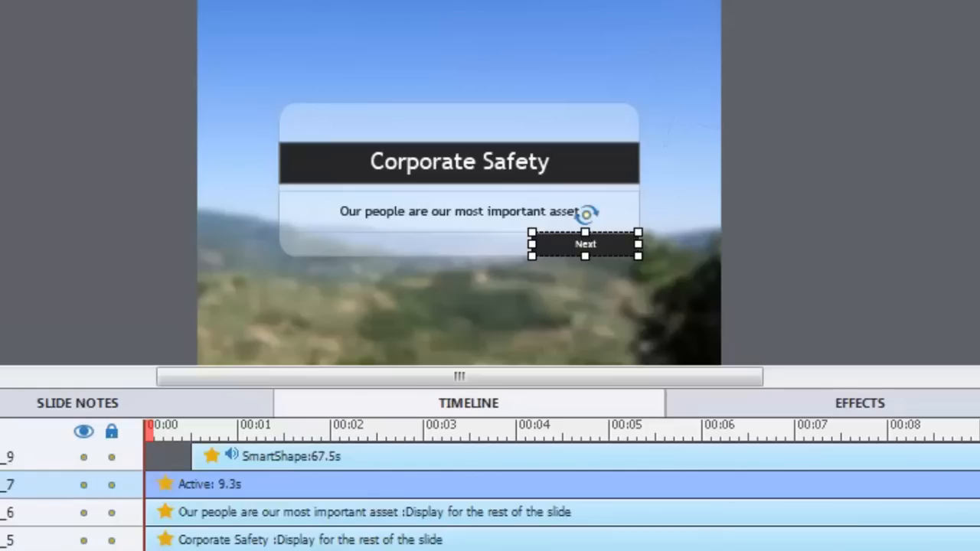
click(916, 42)
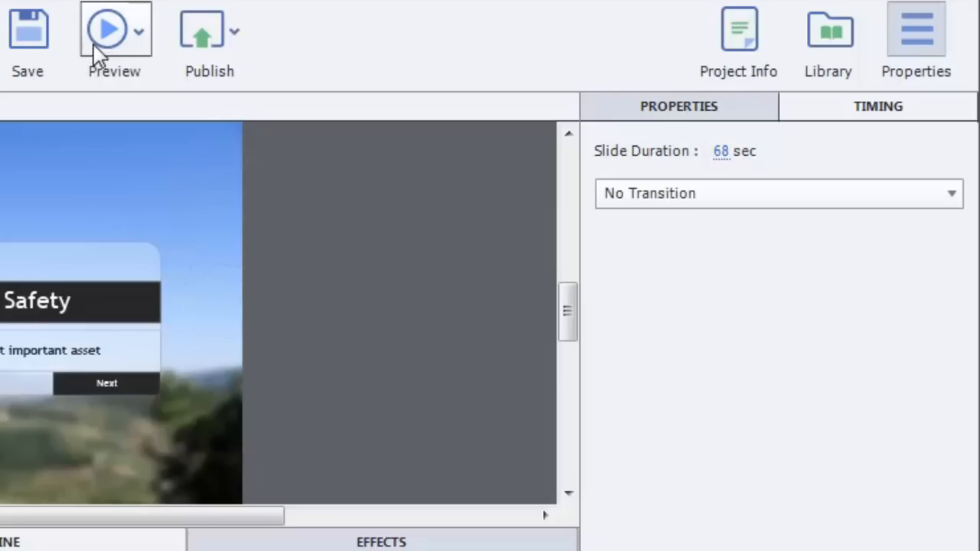
click(405, 59)
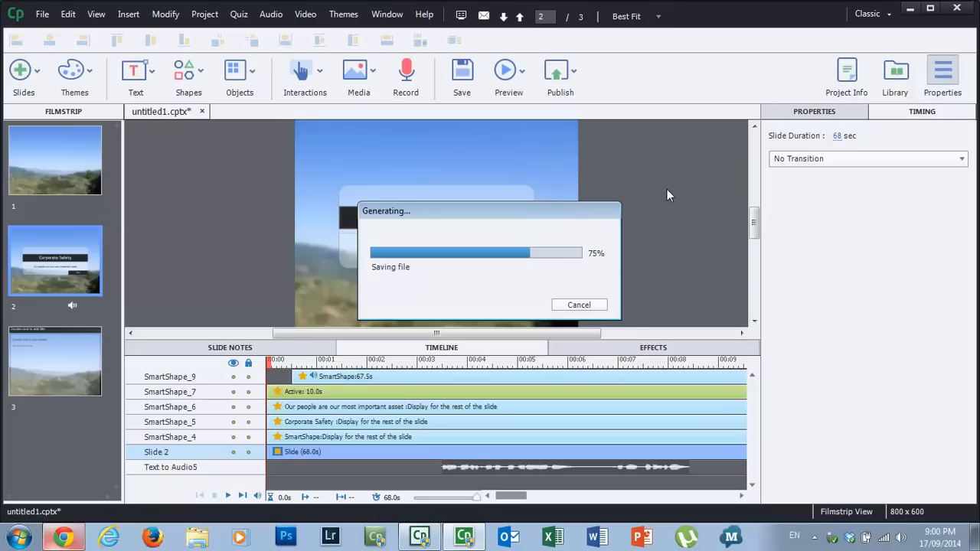
click(508, 73)
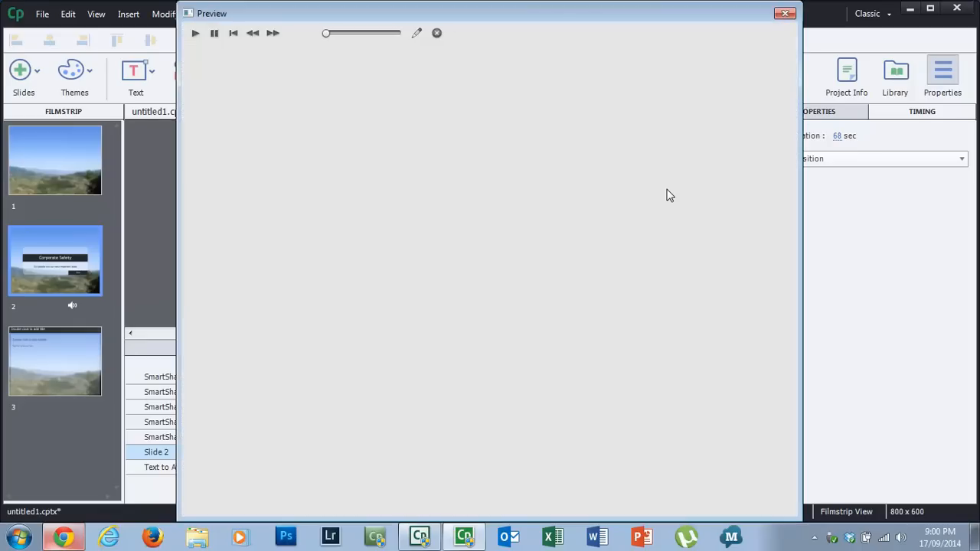
click(195, 33)
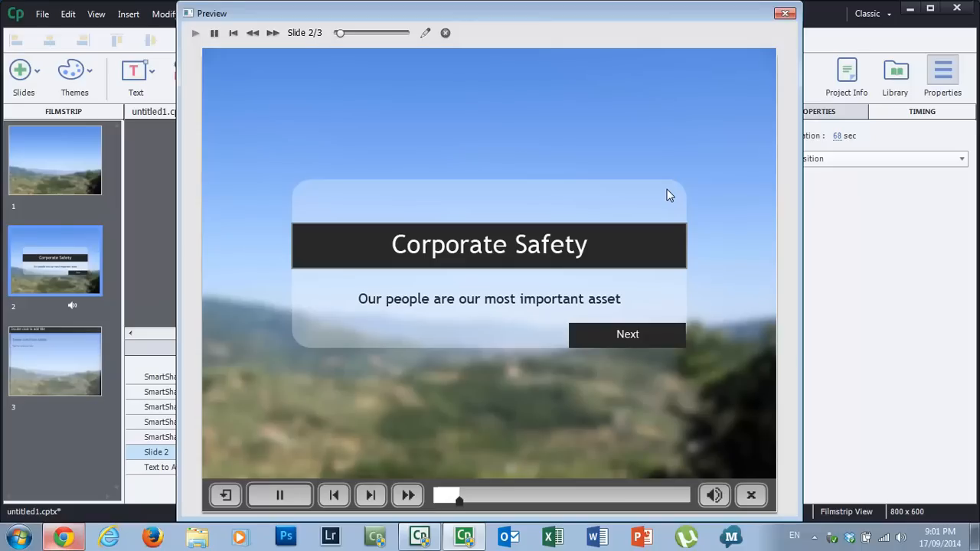
mouse_move(657, 340)
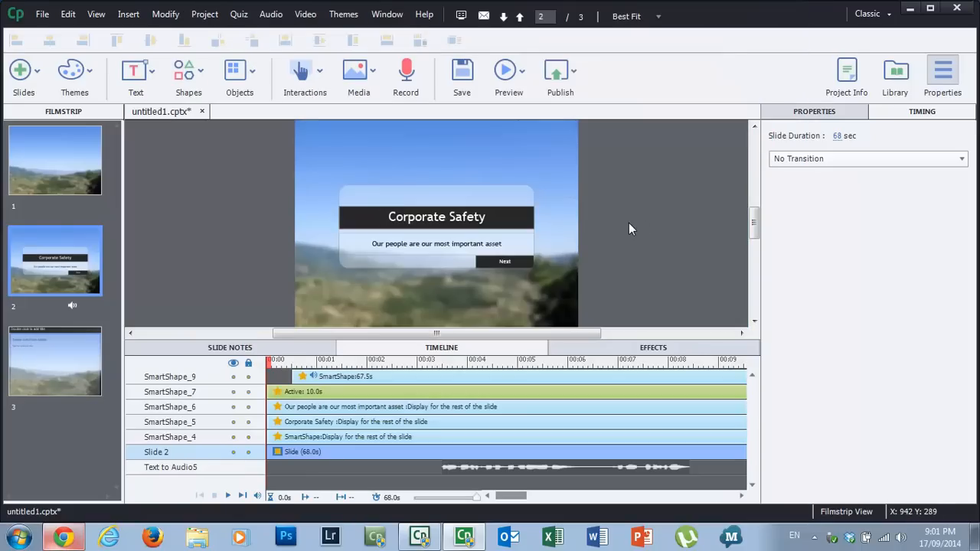
- Go from slide 1 back to slide 2 and select the translucent panel behind the text
click(504, 71)
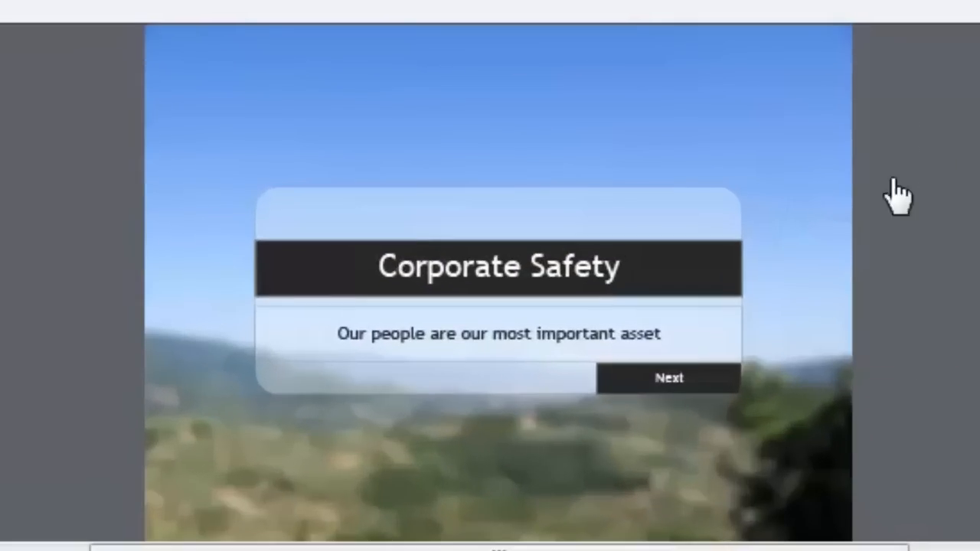
mouse_move(429, 191)
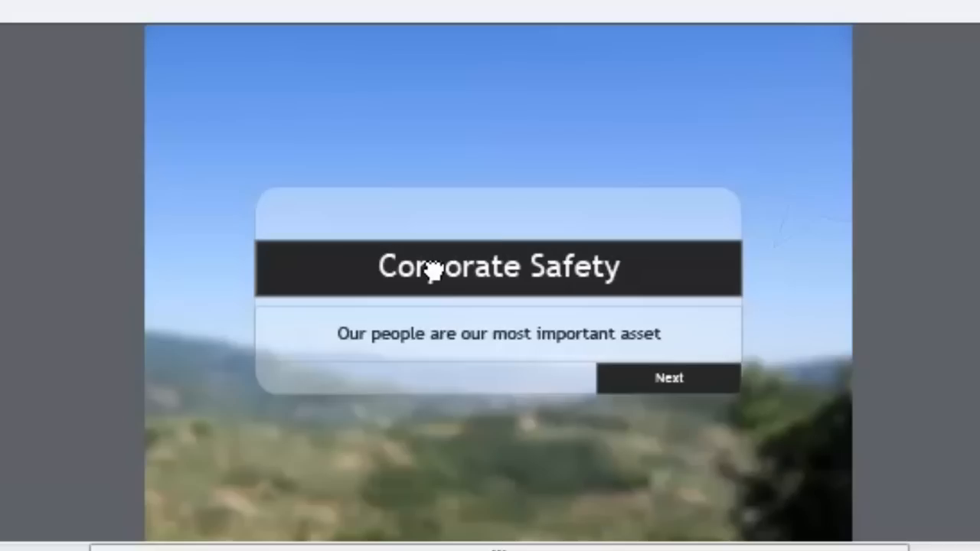
click(498, 267)
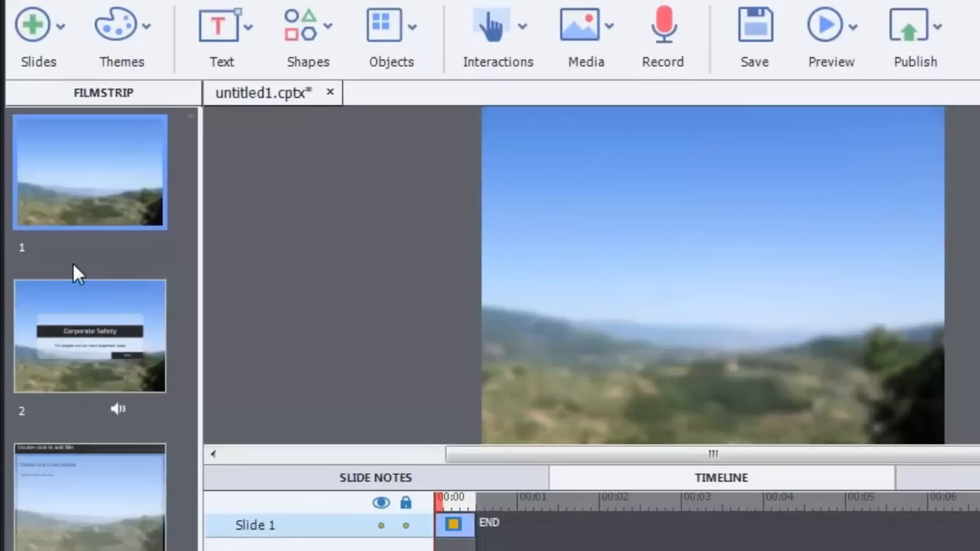
click(89, 336)
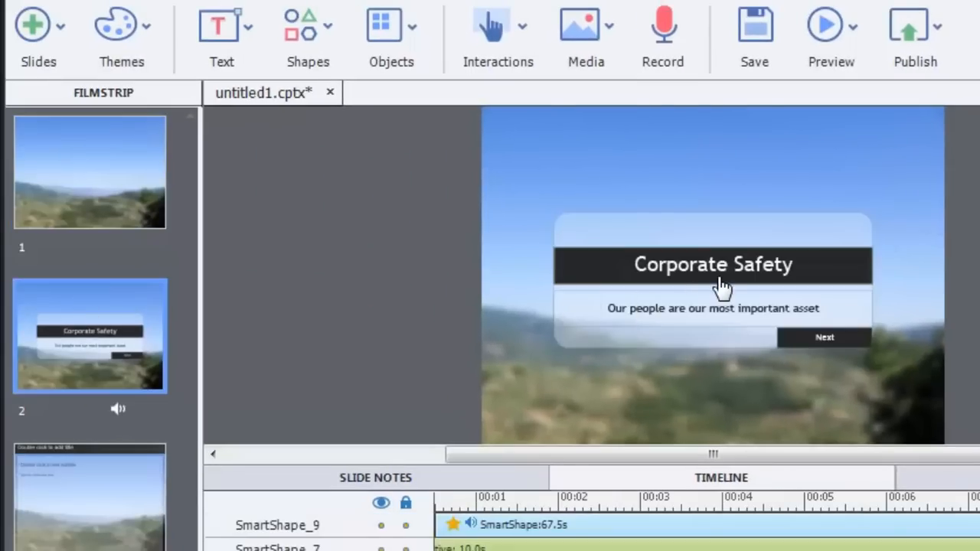
mouse_move(730, 235)
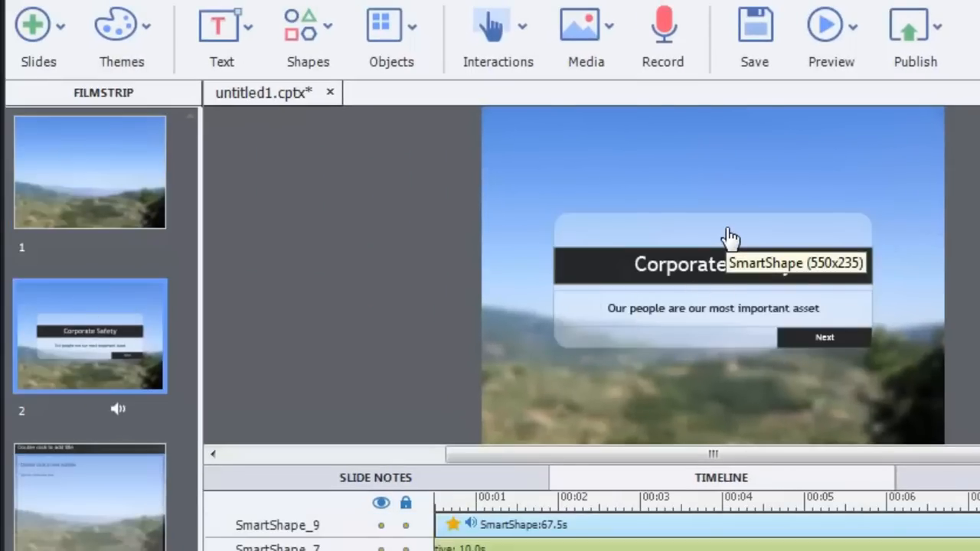
click(712, 264)
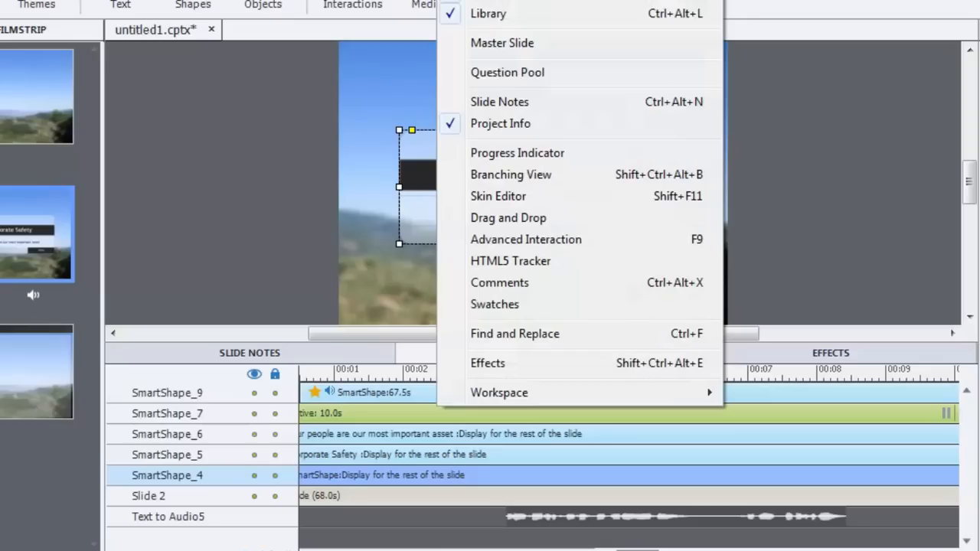
mouse_move(488, 363)
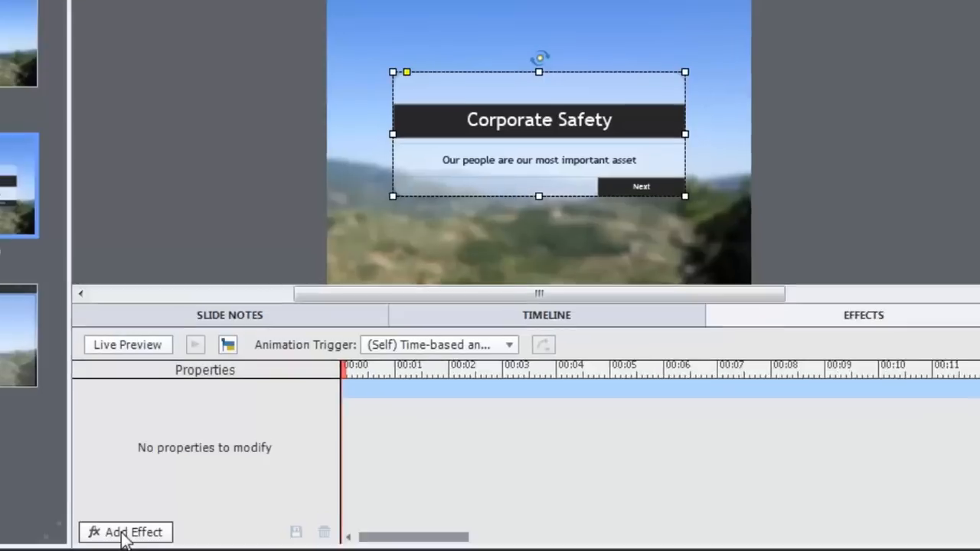
- Add the EaseInBottom entrance effect to the translucent panel
click(125, 532)
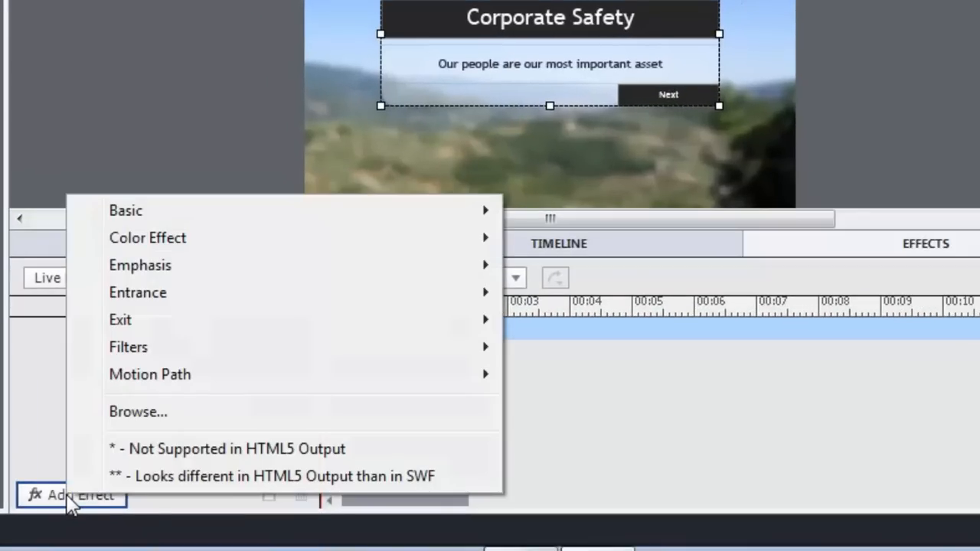
mouse_move(138, 293)
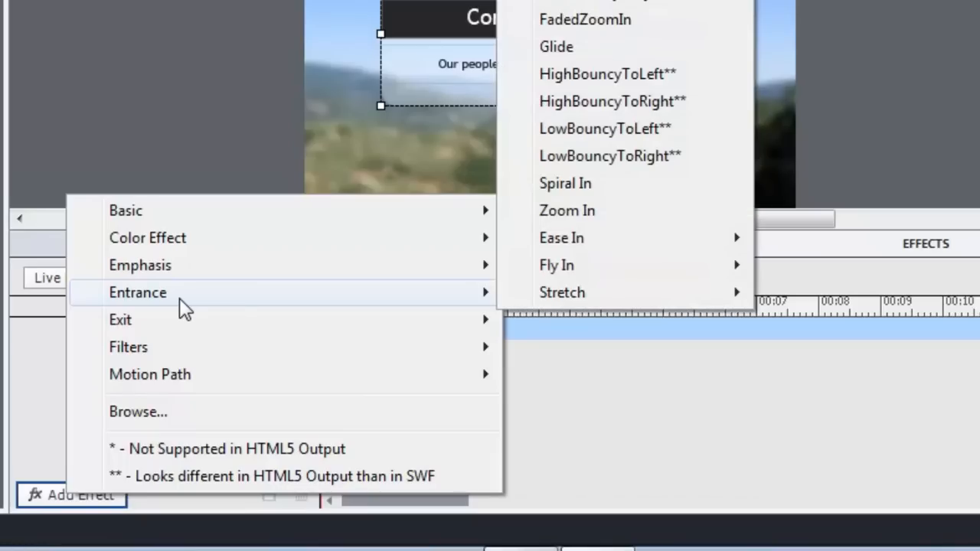
mouse_move(590, 238)
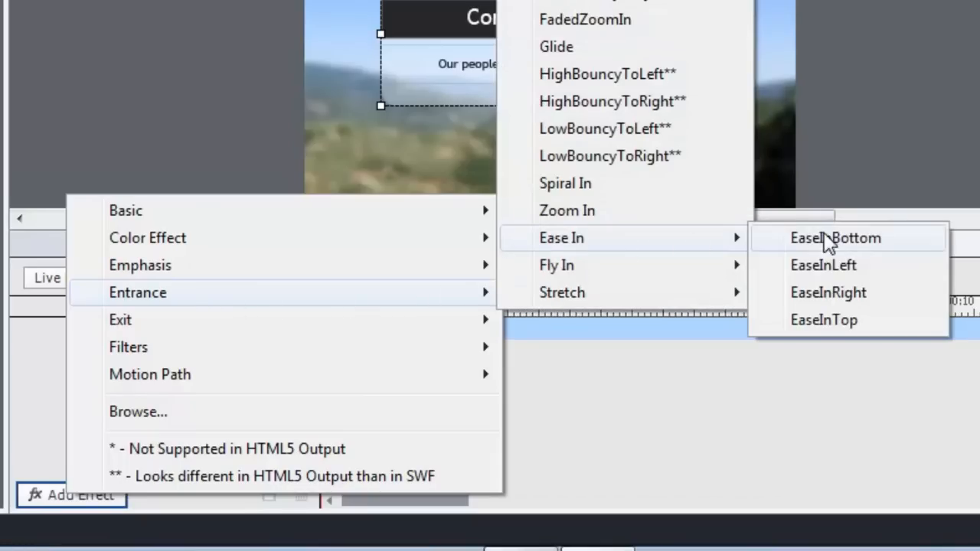
click(823, 265)
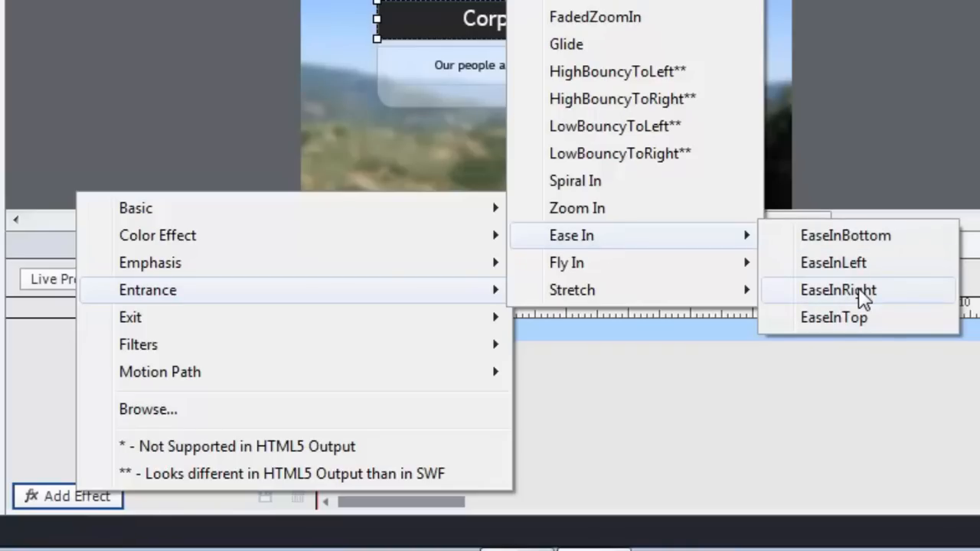
- Apply the EaseInRight entrance effect to the Corporate Safety title bar
click(838, 290)
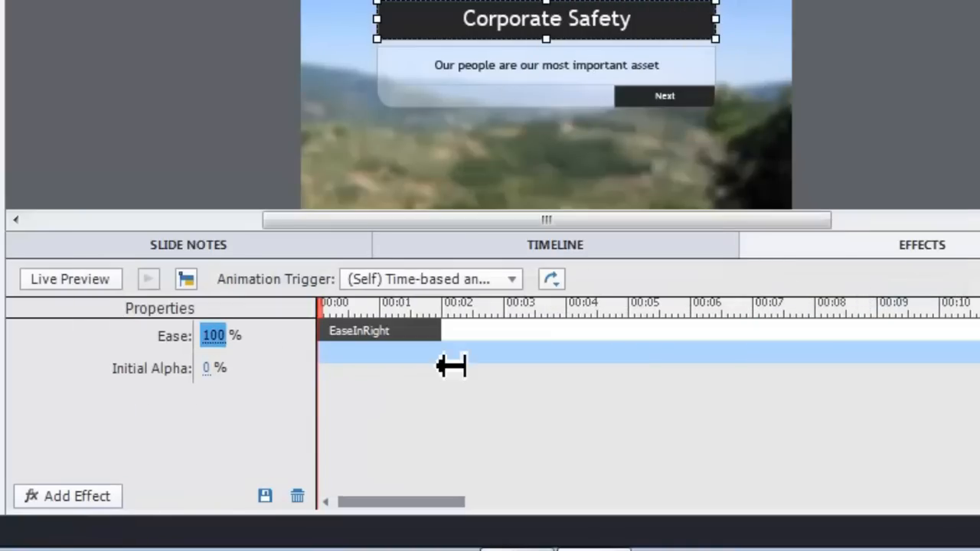
mouse_move(929, 94)
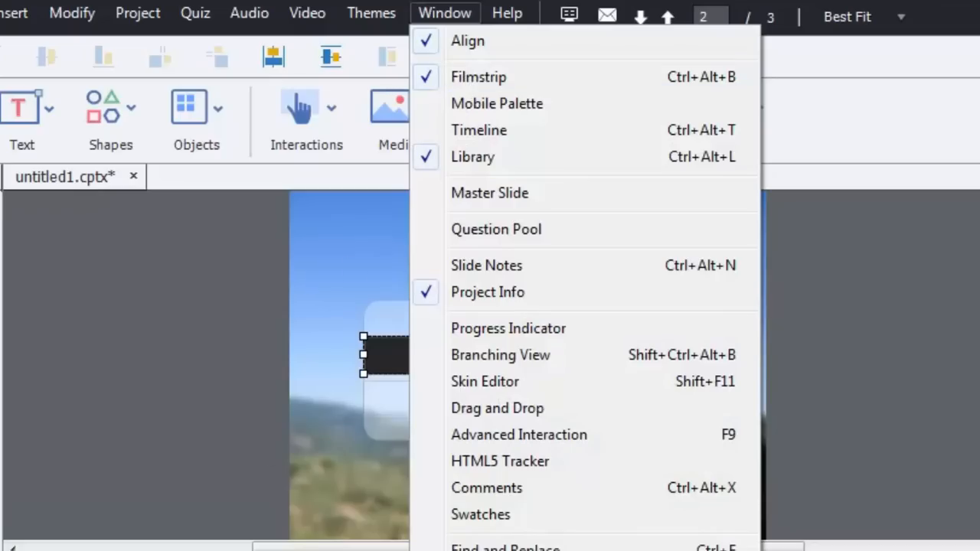
mouse_move(157, 496)
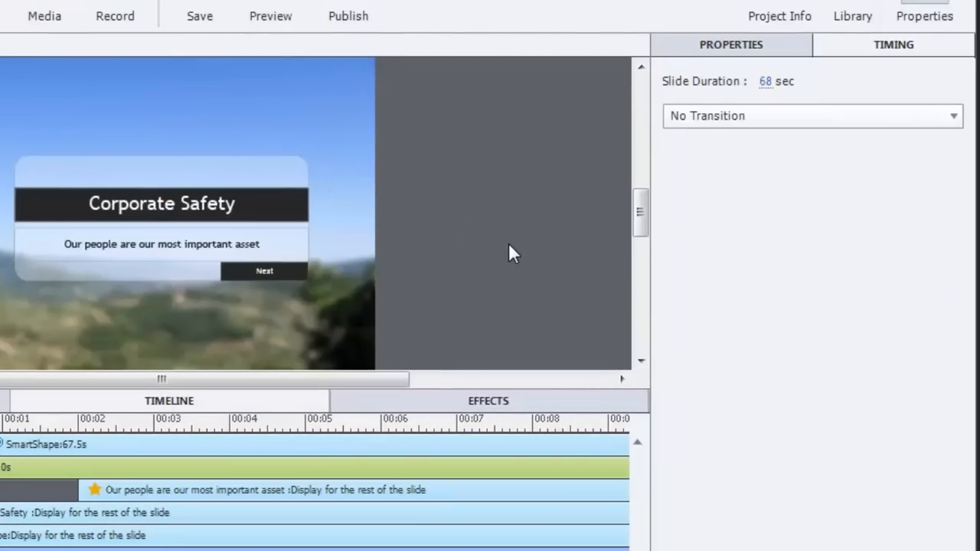
mouse_move(433, 134)
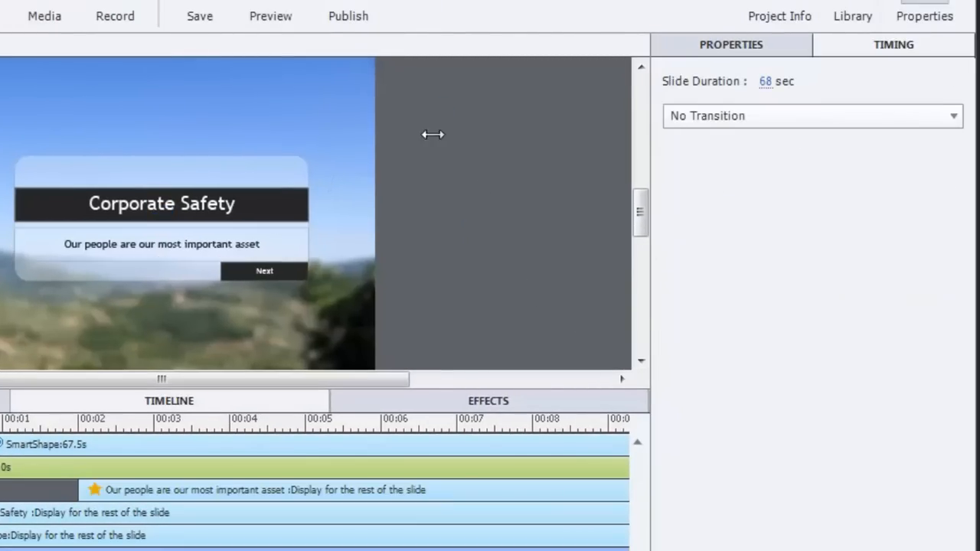
click(509, 77)
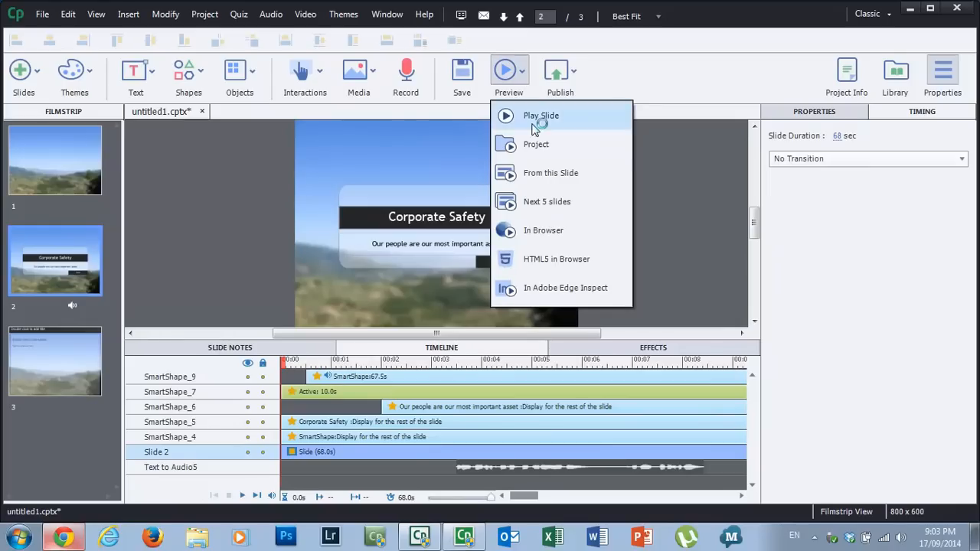
click(541, 116)
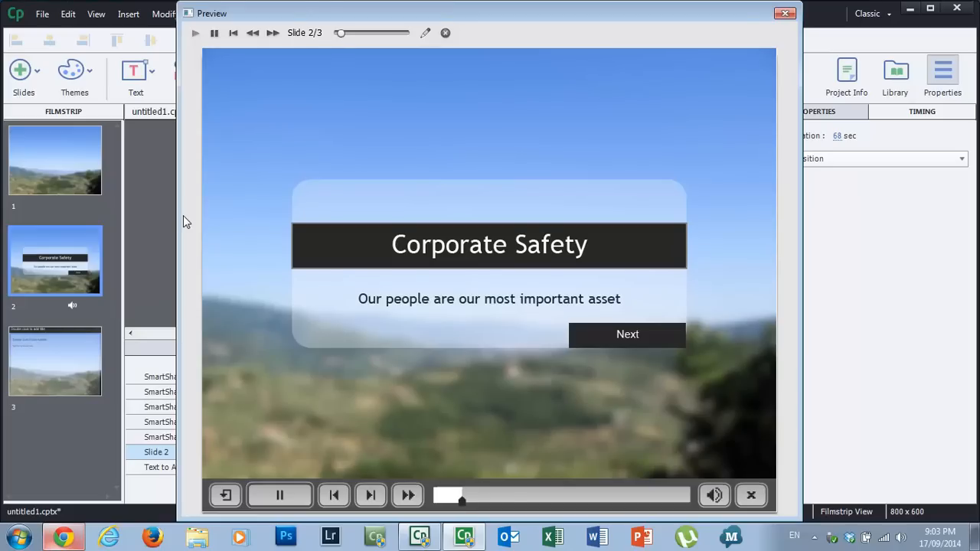
mouse_move(628, 335)
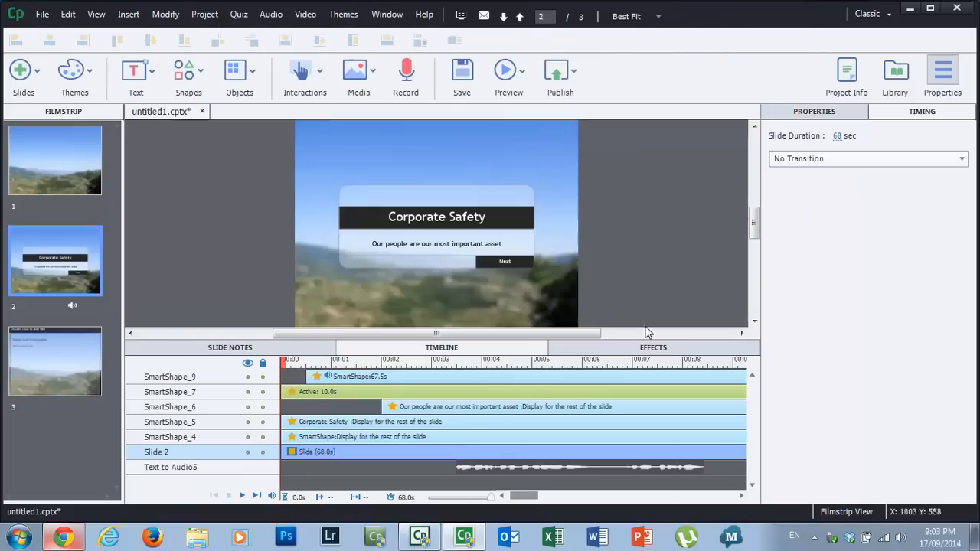
mouse_move(380, 372)
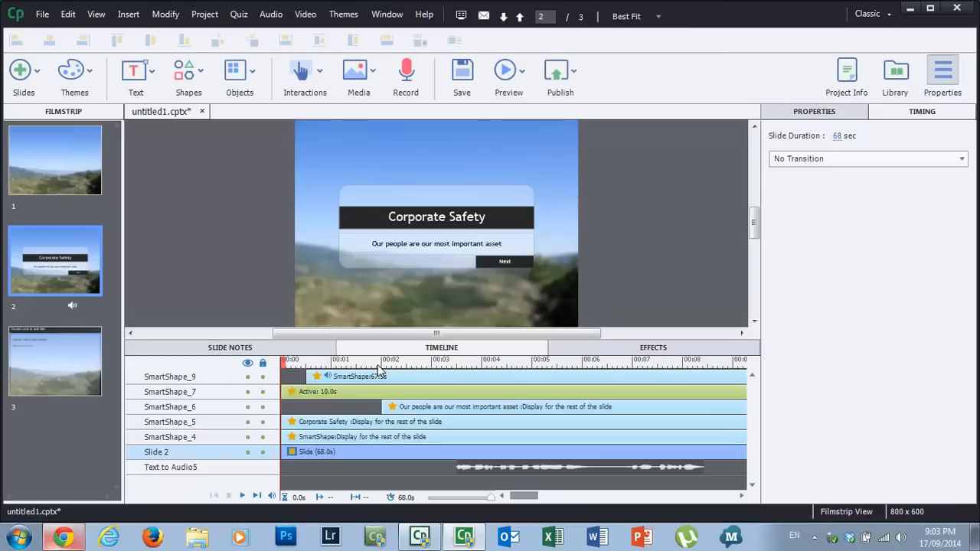